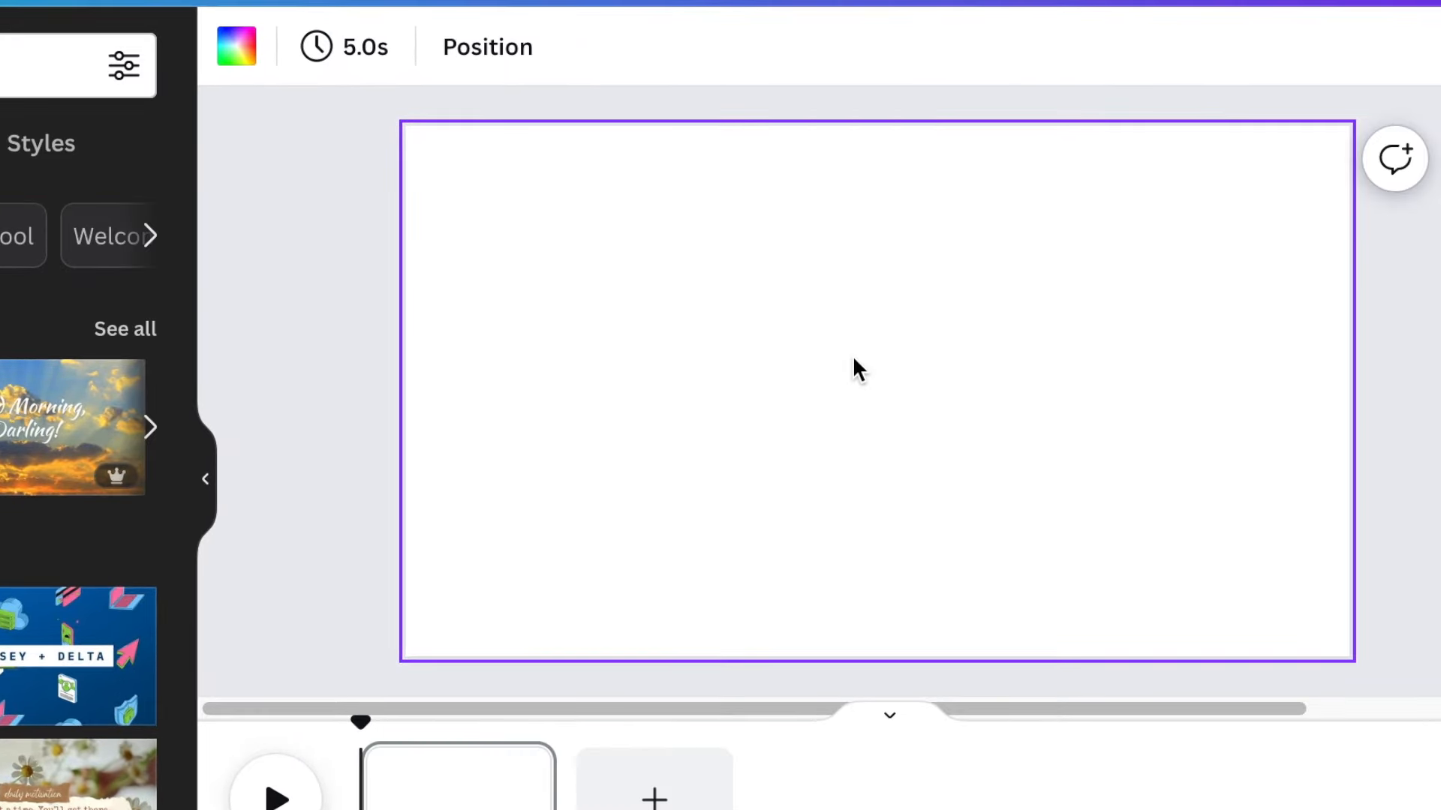
Change the video slide's background colour from white to solid black
left_click(235, 46)
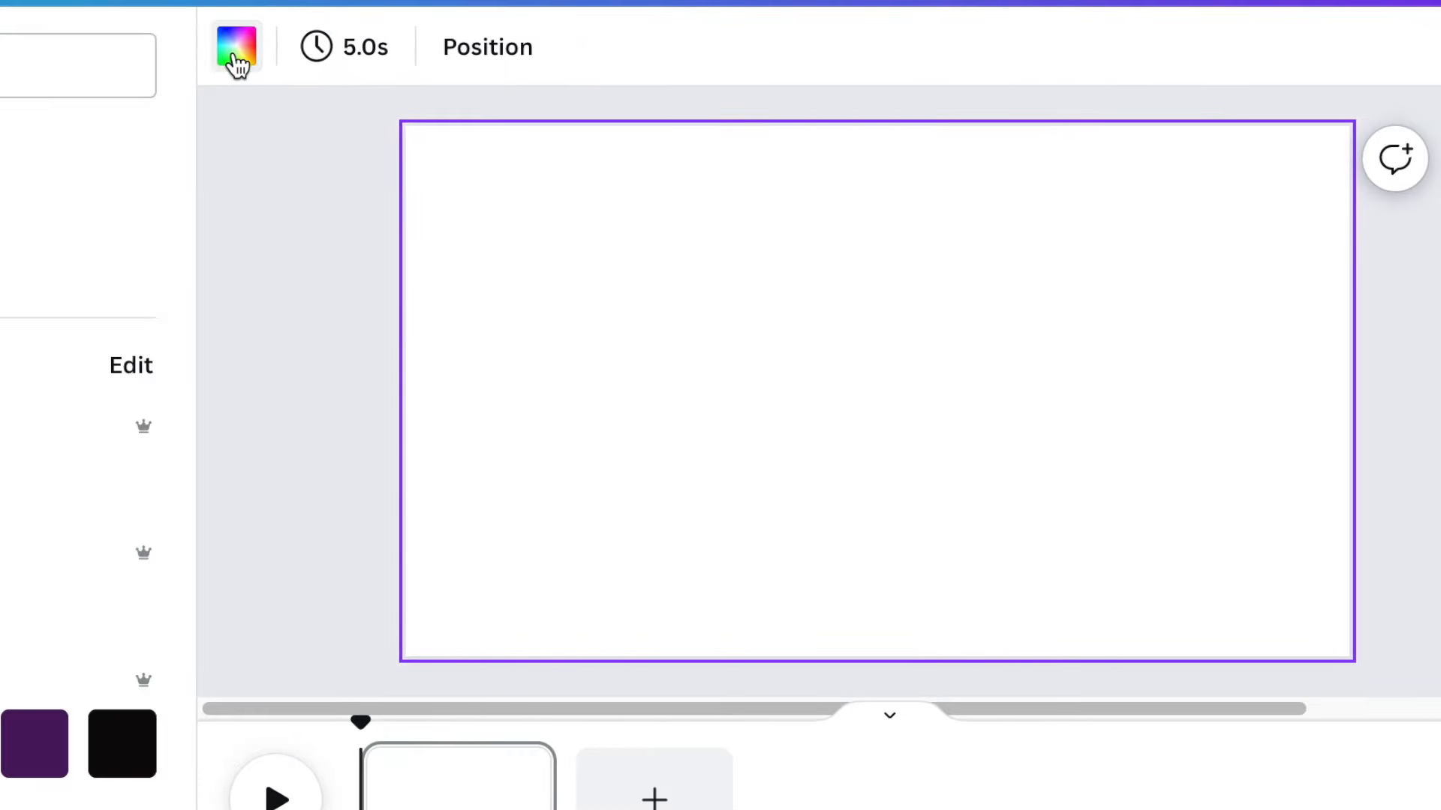
left_click(122, 745)
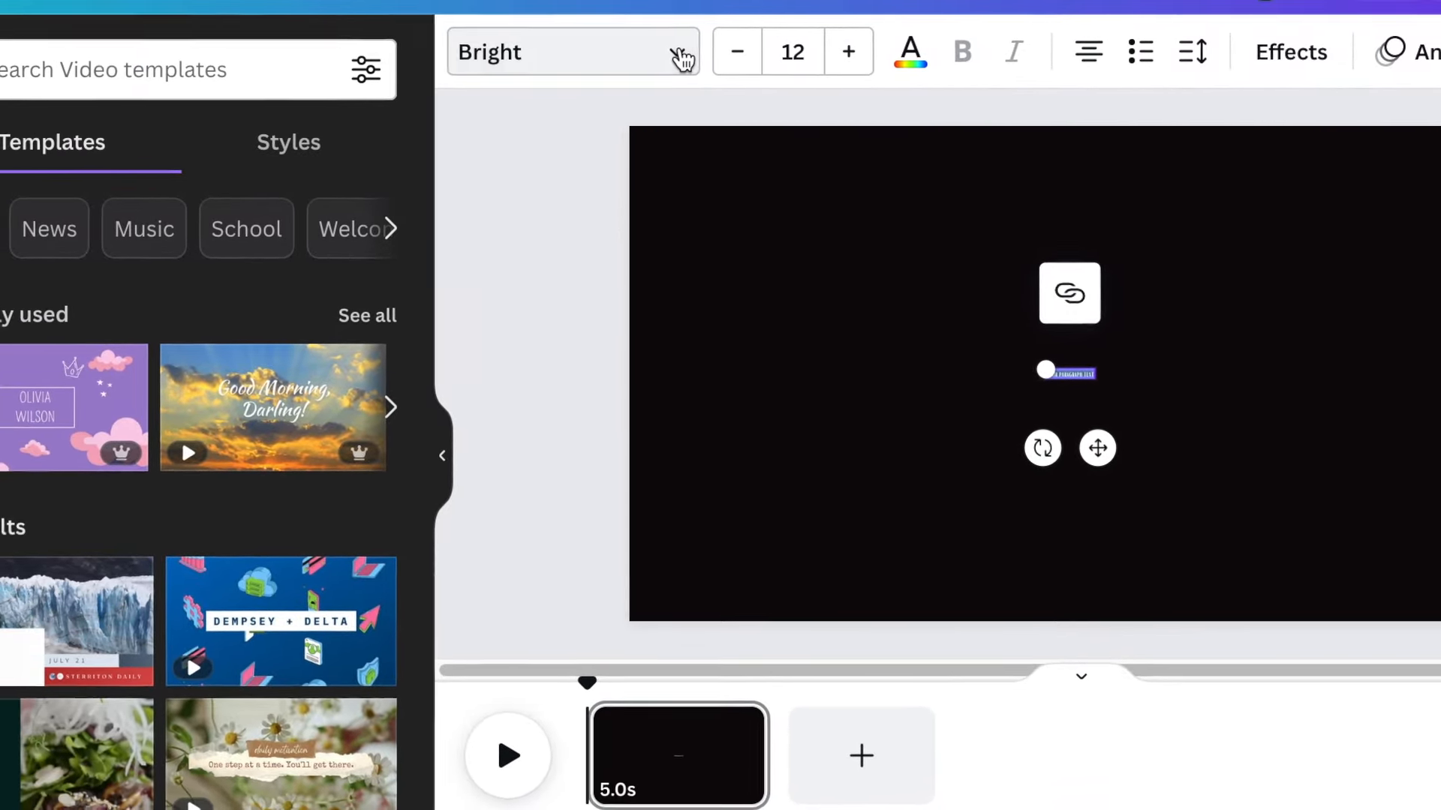
Style the 'TEXT WRITING EG.' text in white Comic Sans at size 132
left_click(550, 51)
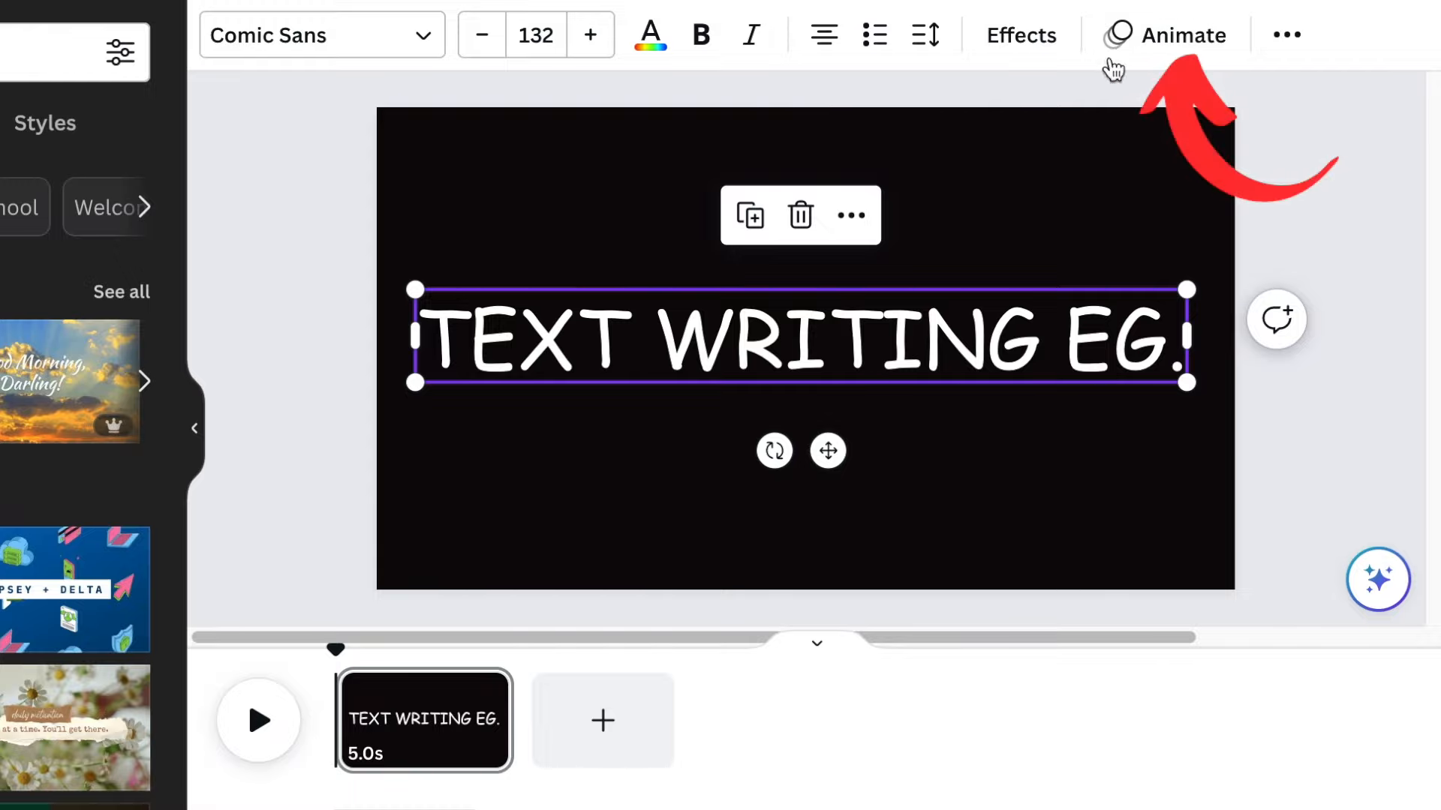
Apply the Typewriter text animation from the Writing group to the heading
left_click(1185, 35)
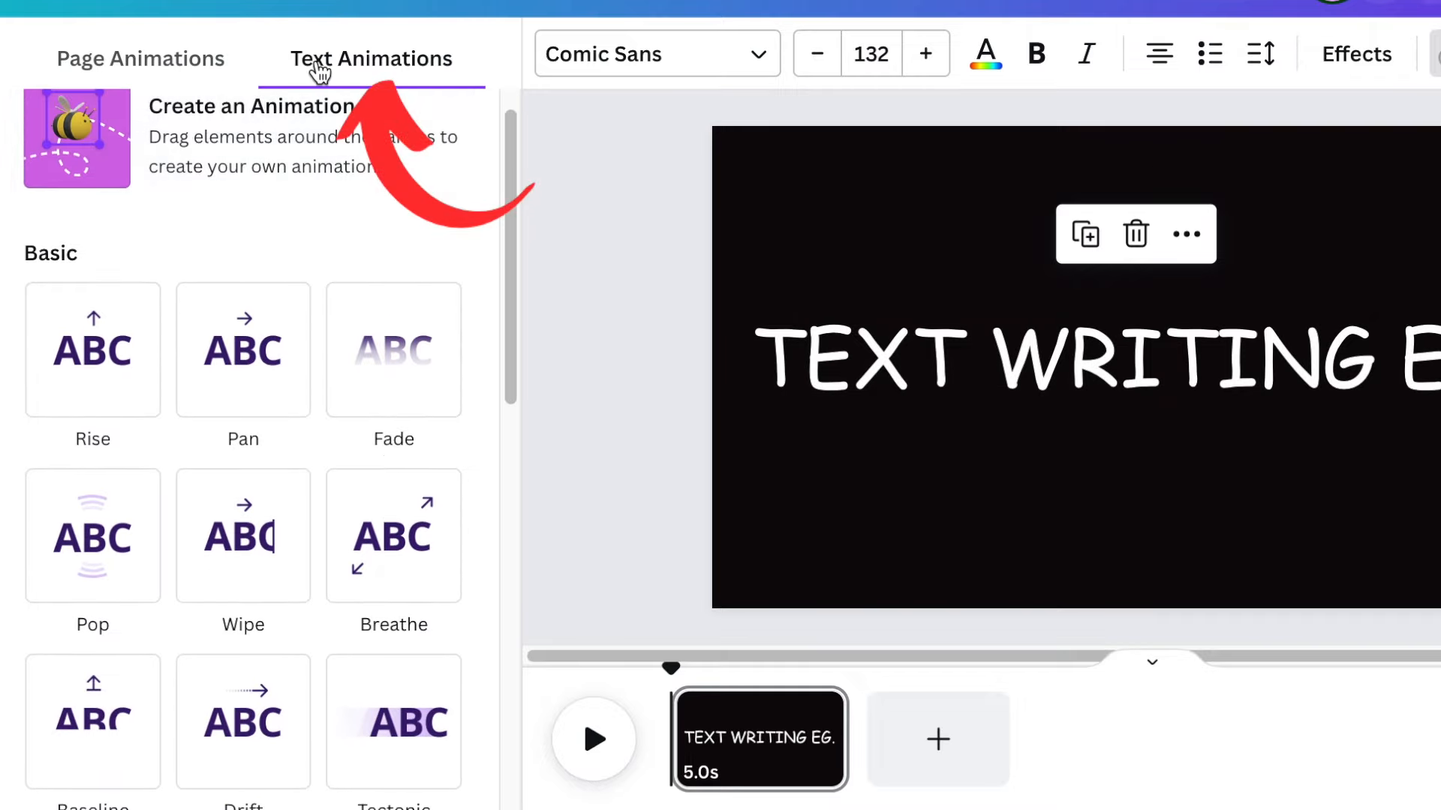
left_click(391, 349)
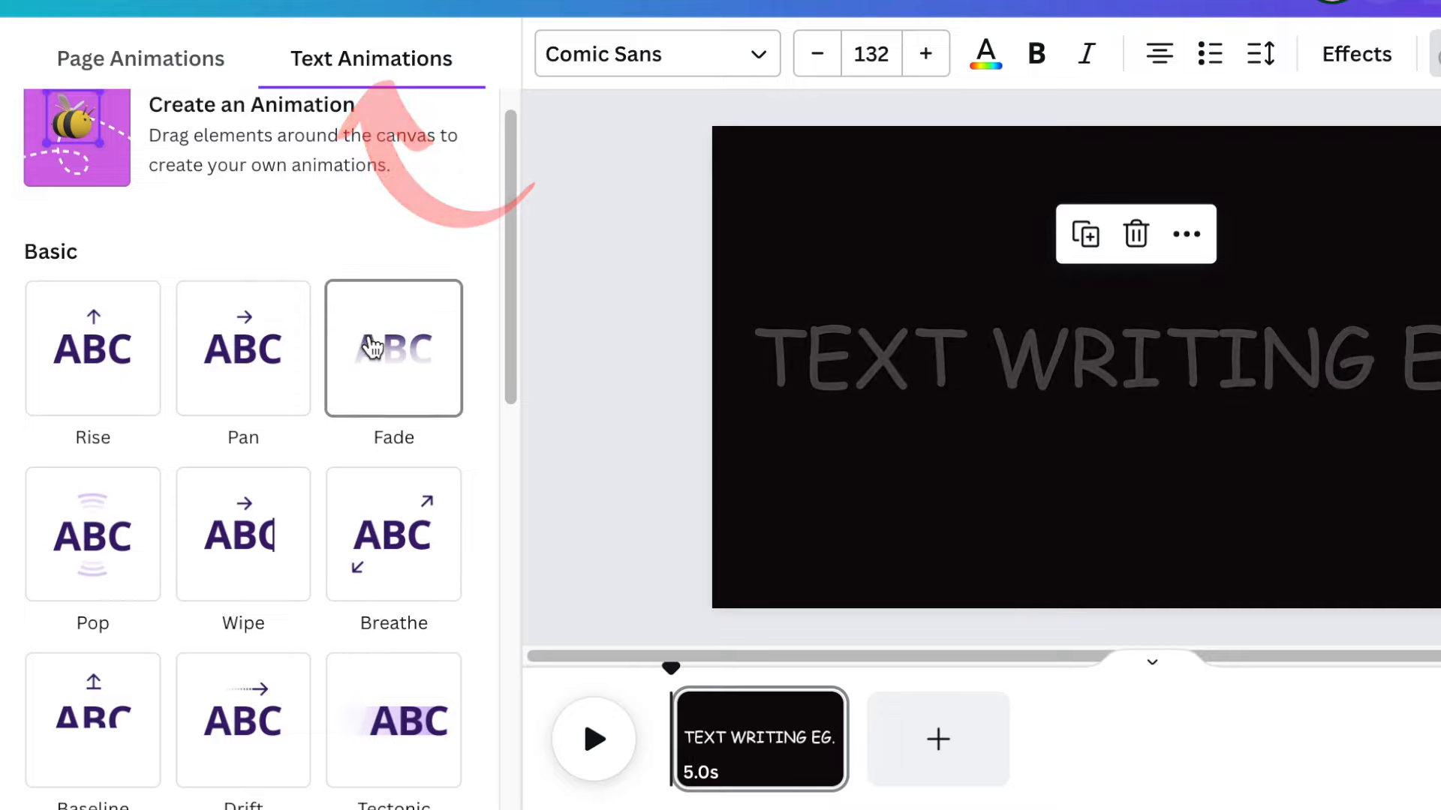
scroll("down", 3)
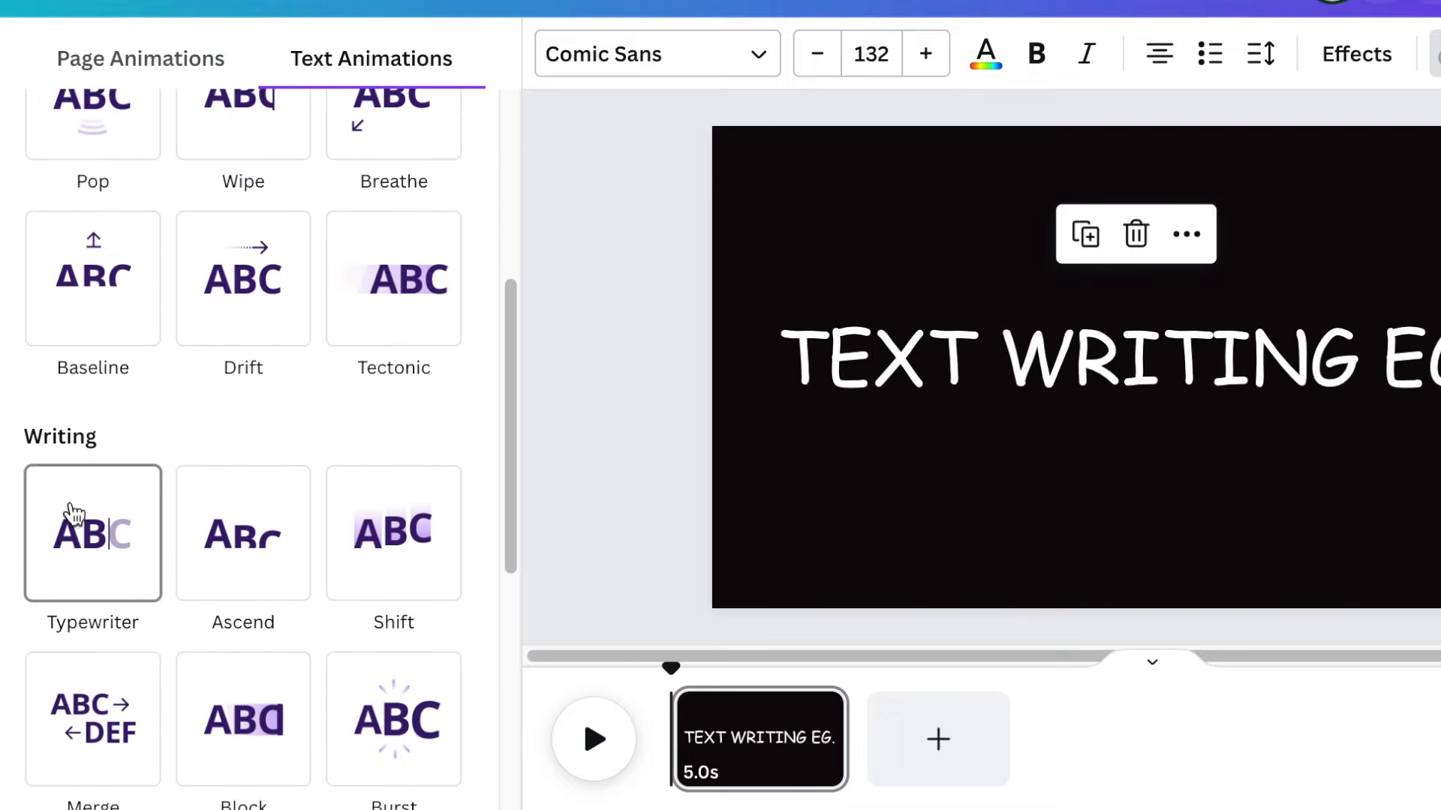
left_click(91, 532)
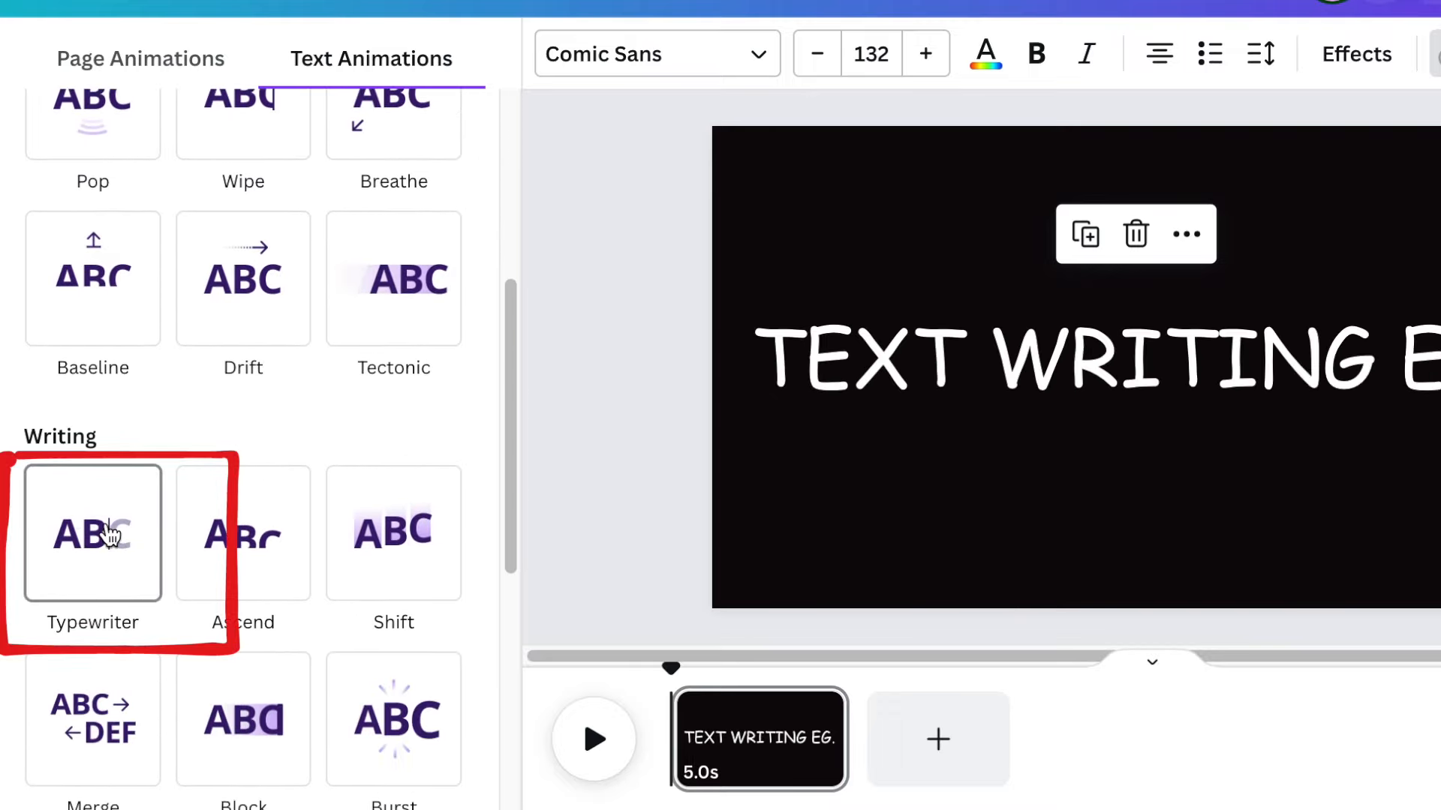
left_click(92, 533)
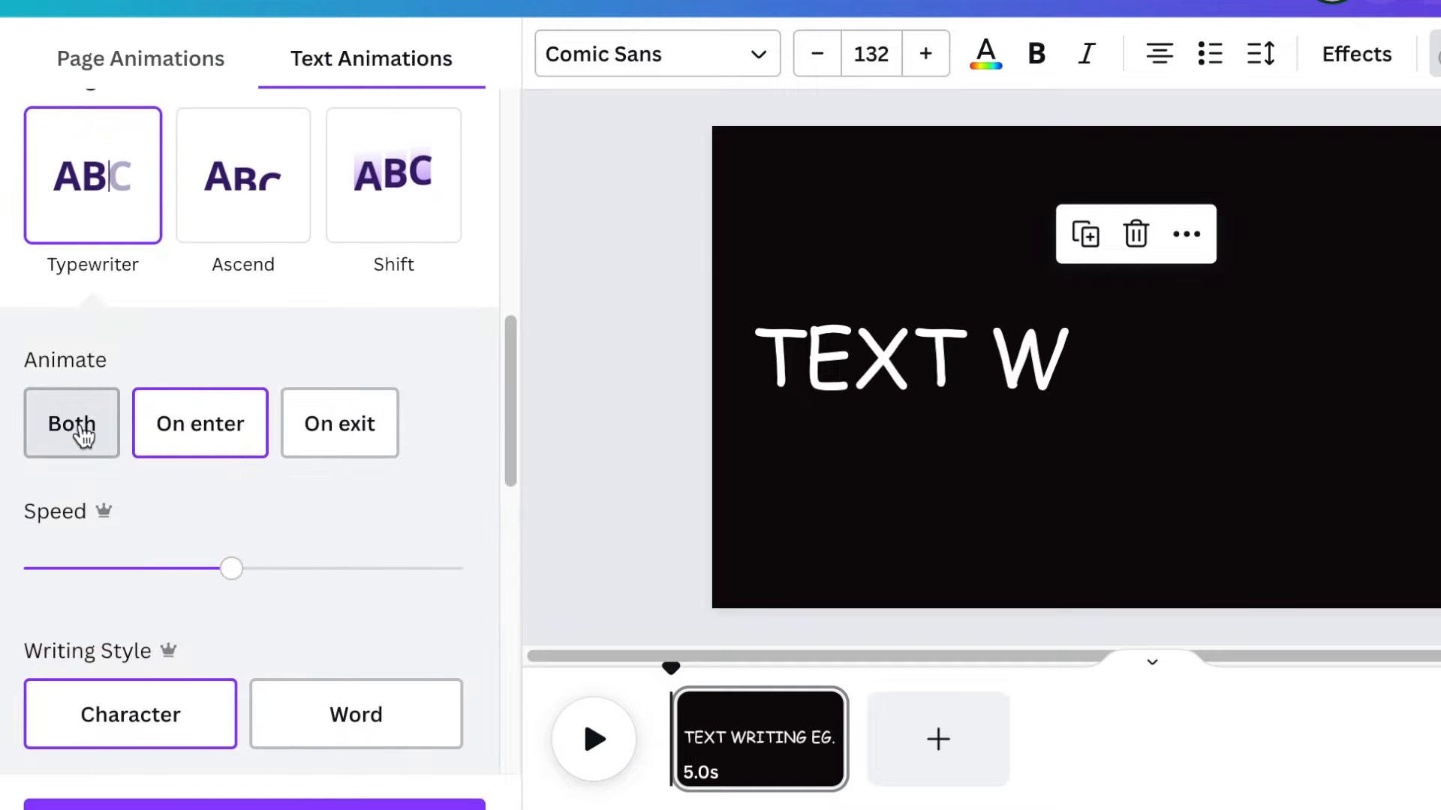
Keep the Typewriter animation On enter only and lower its speed with the slider
left_click(200, 423)
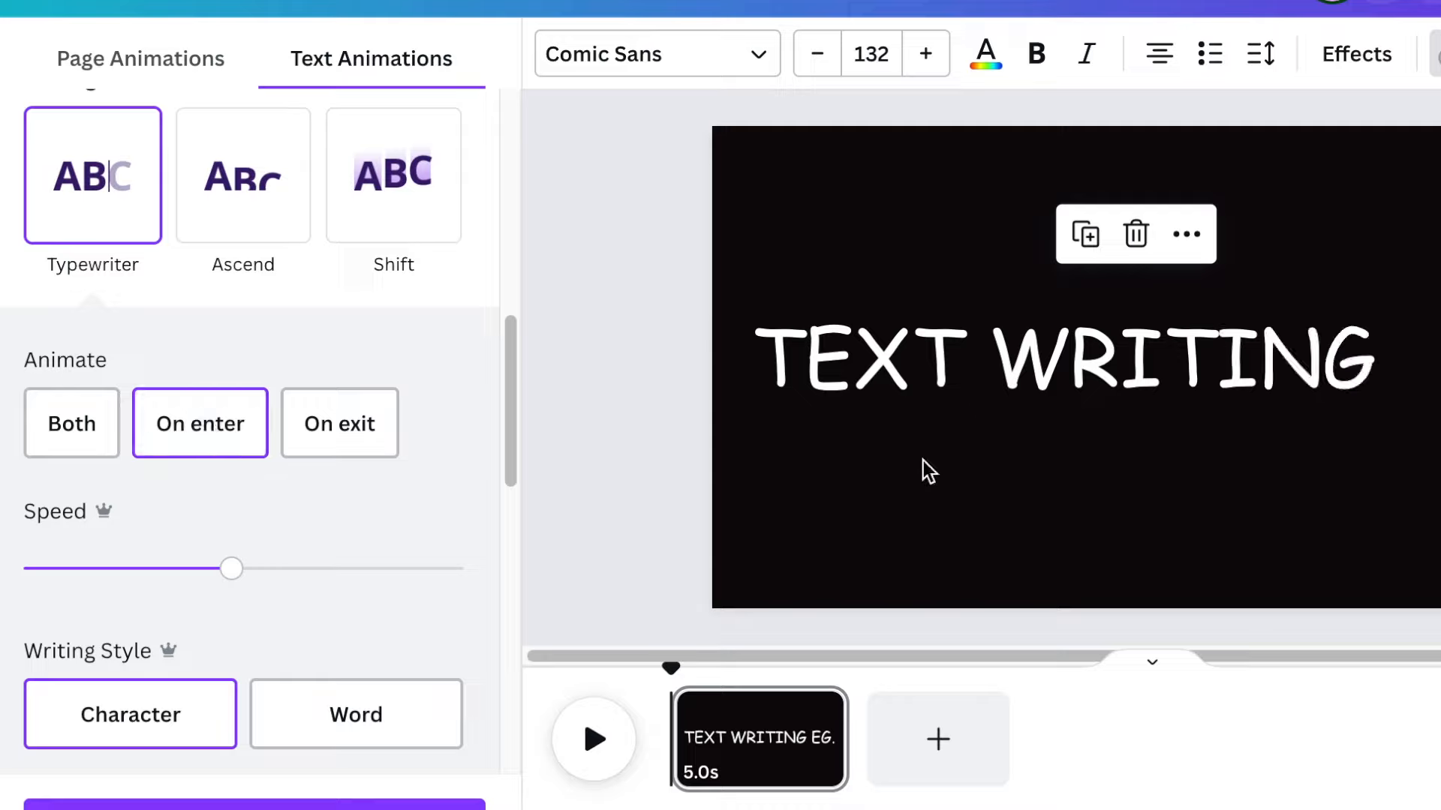
left_click(1065, 357)
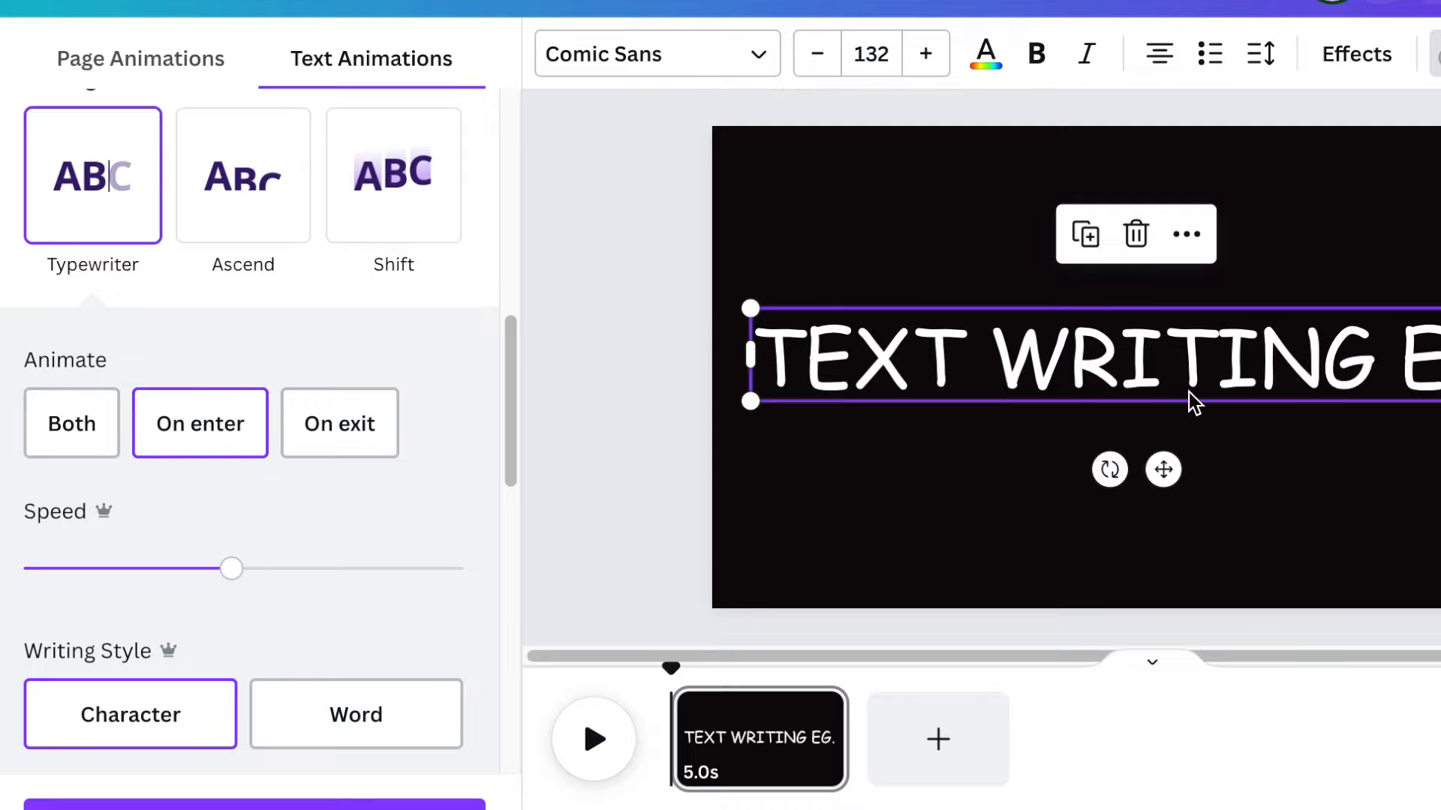
left_click_drag(230, 568, 179, 567)
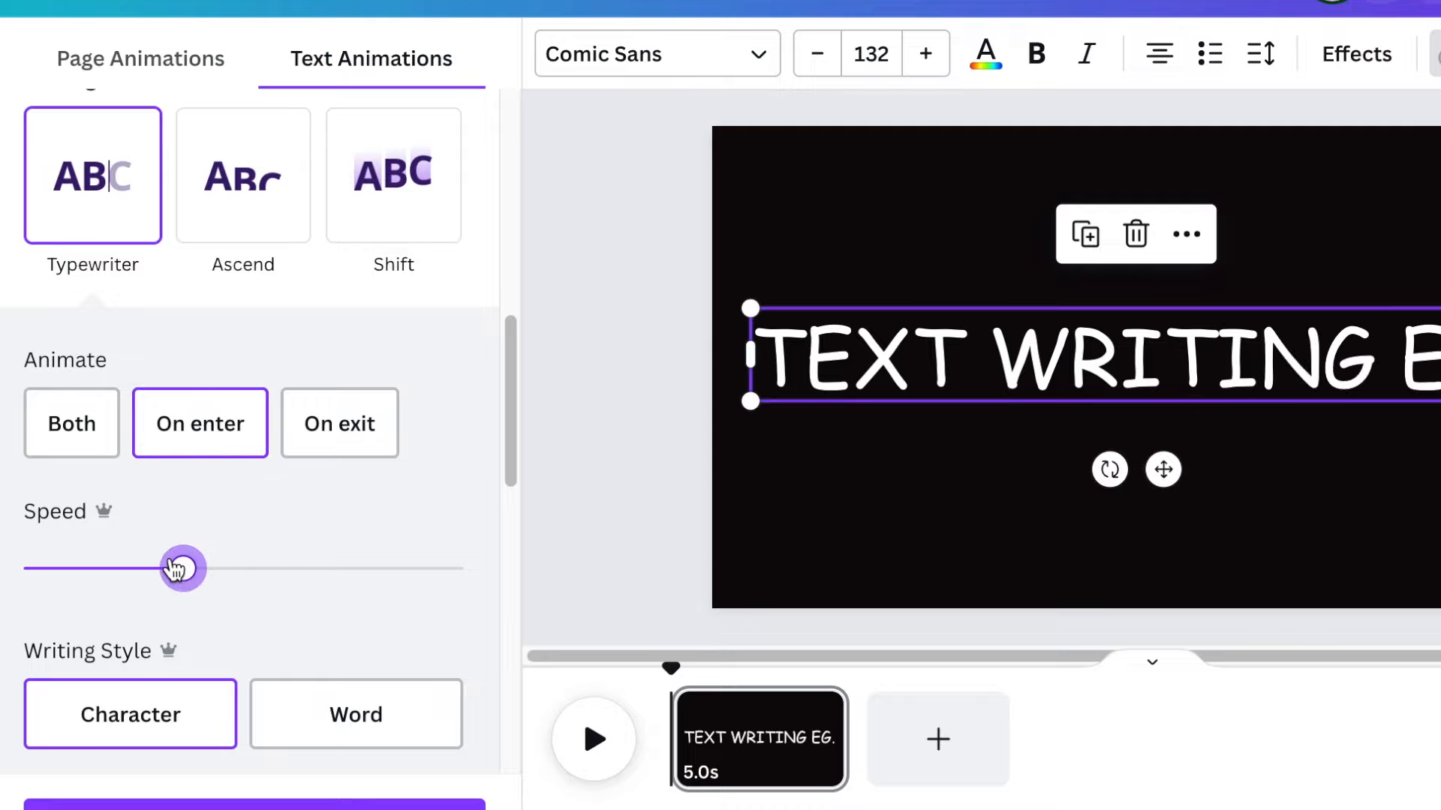
left_click_drag(182, 567, 168, 567)
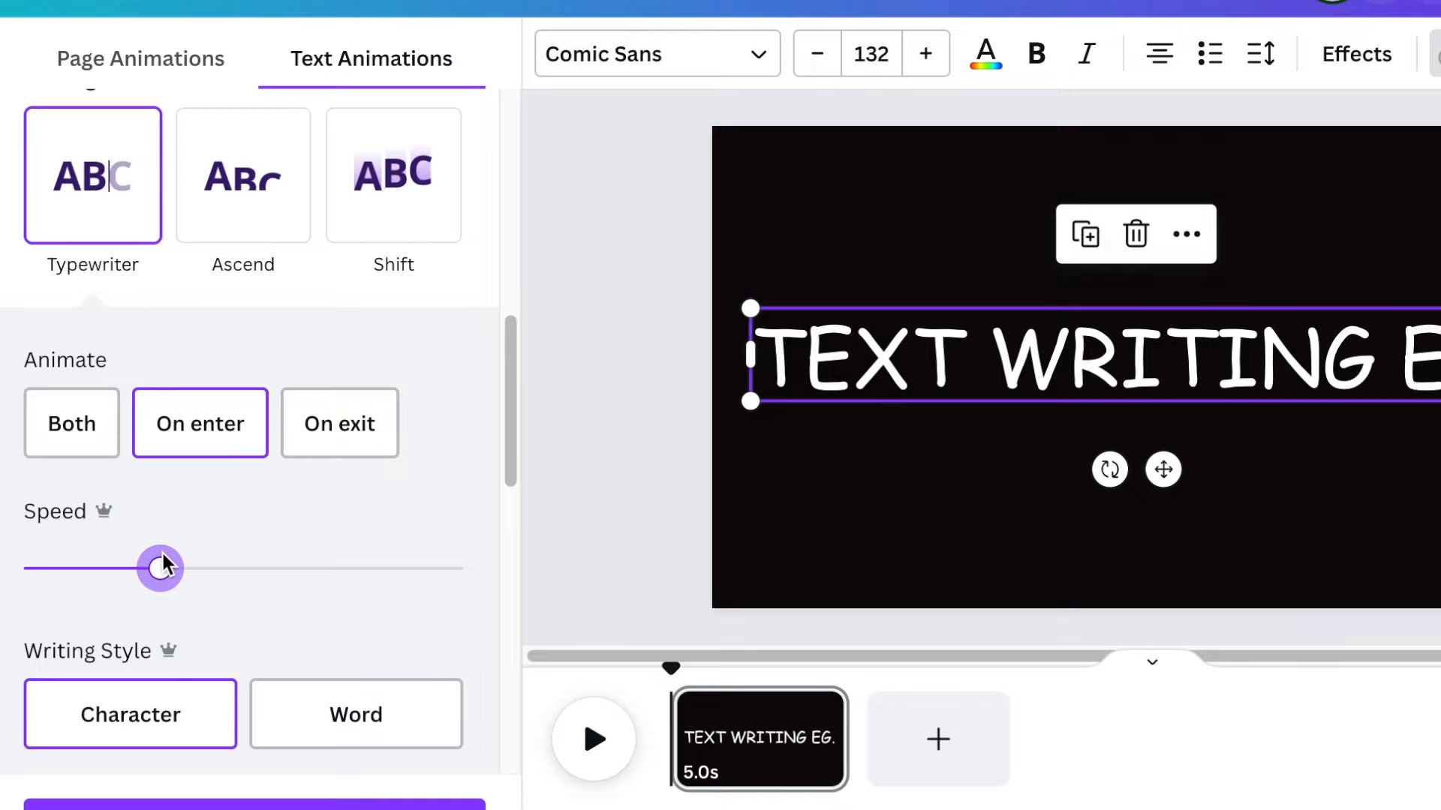
mouse_move(731, 487)
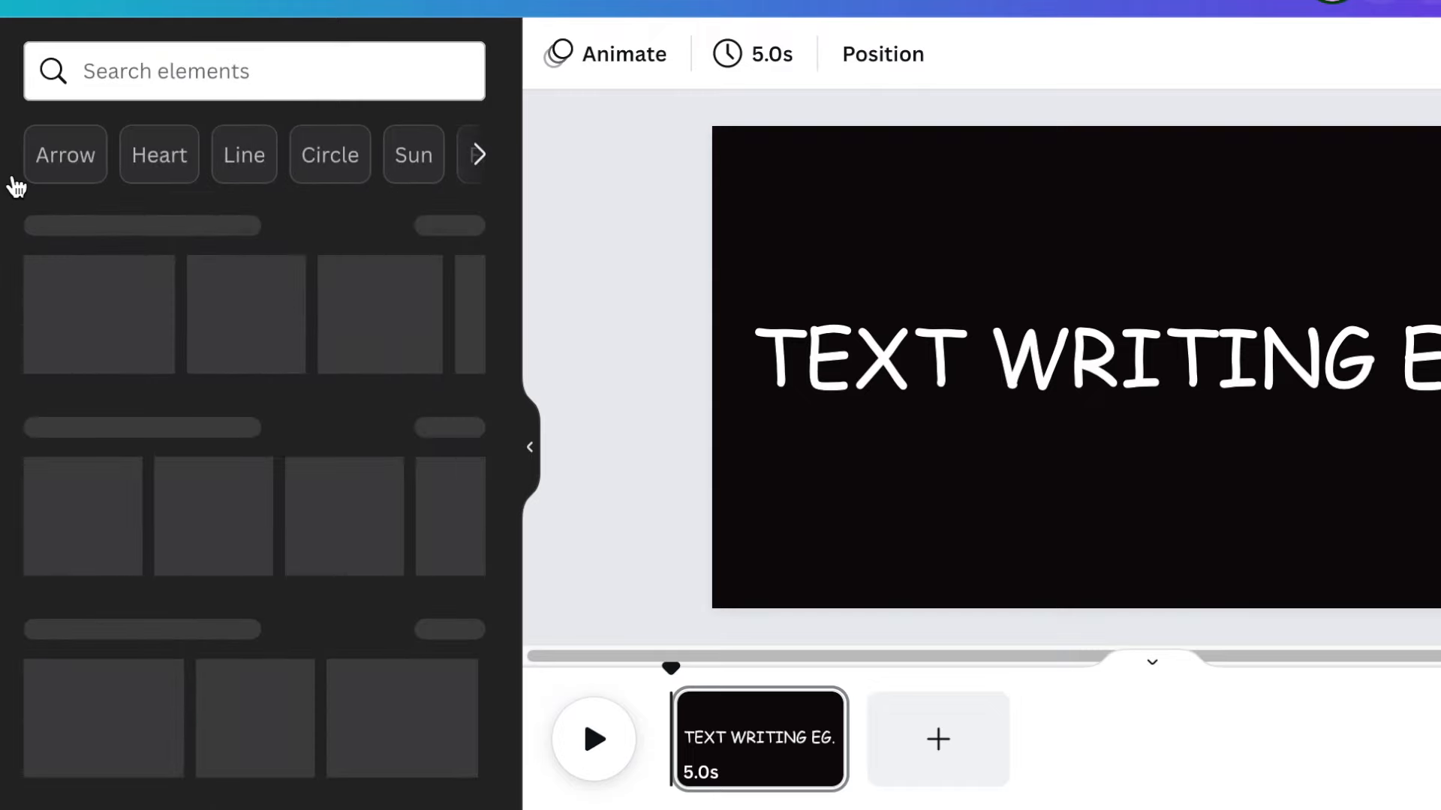
Search the elements library for 'HAND WRITING CHALK' and bring up the result filters
left_click(255, 71)
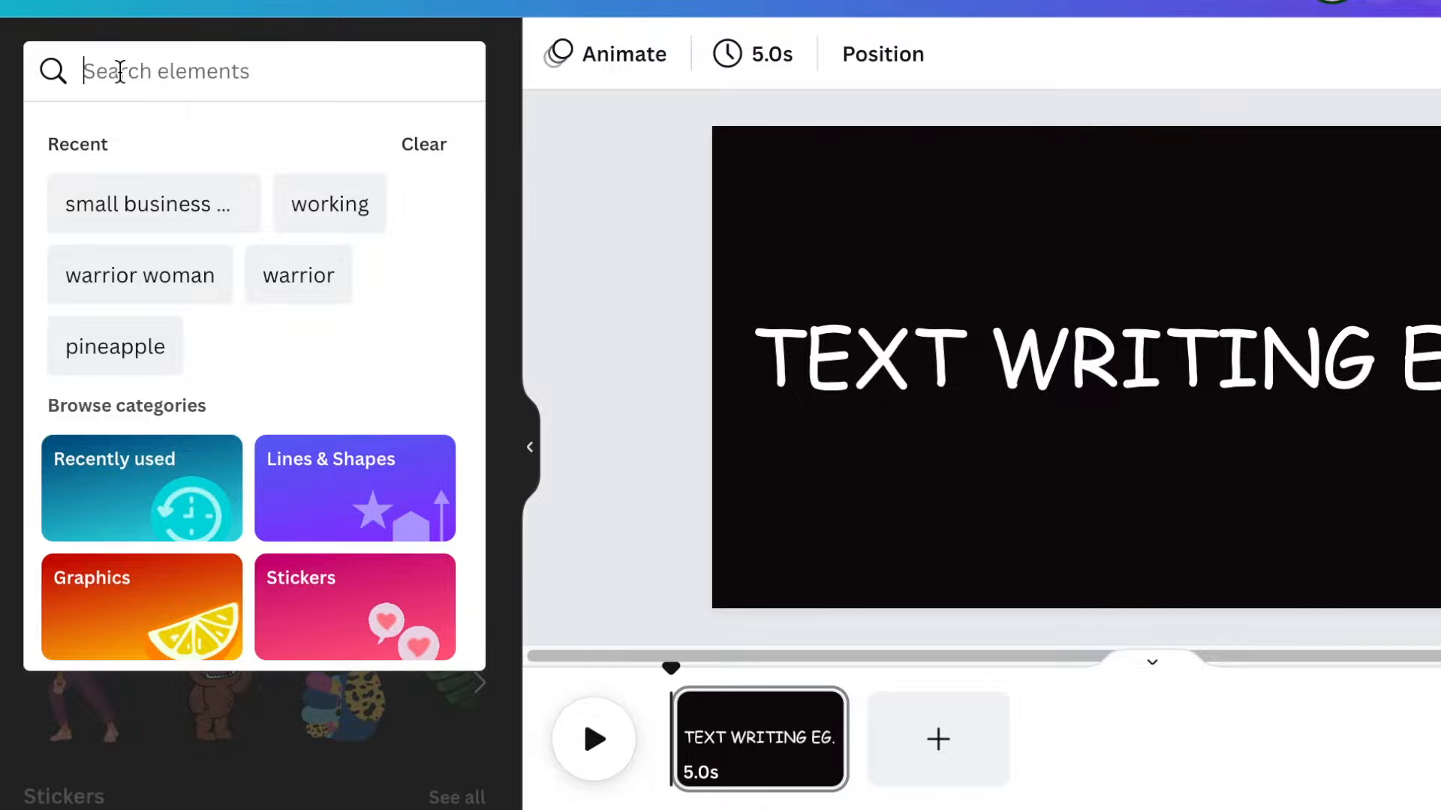
type("HAND WRITING CHALK")
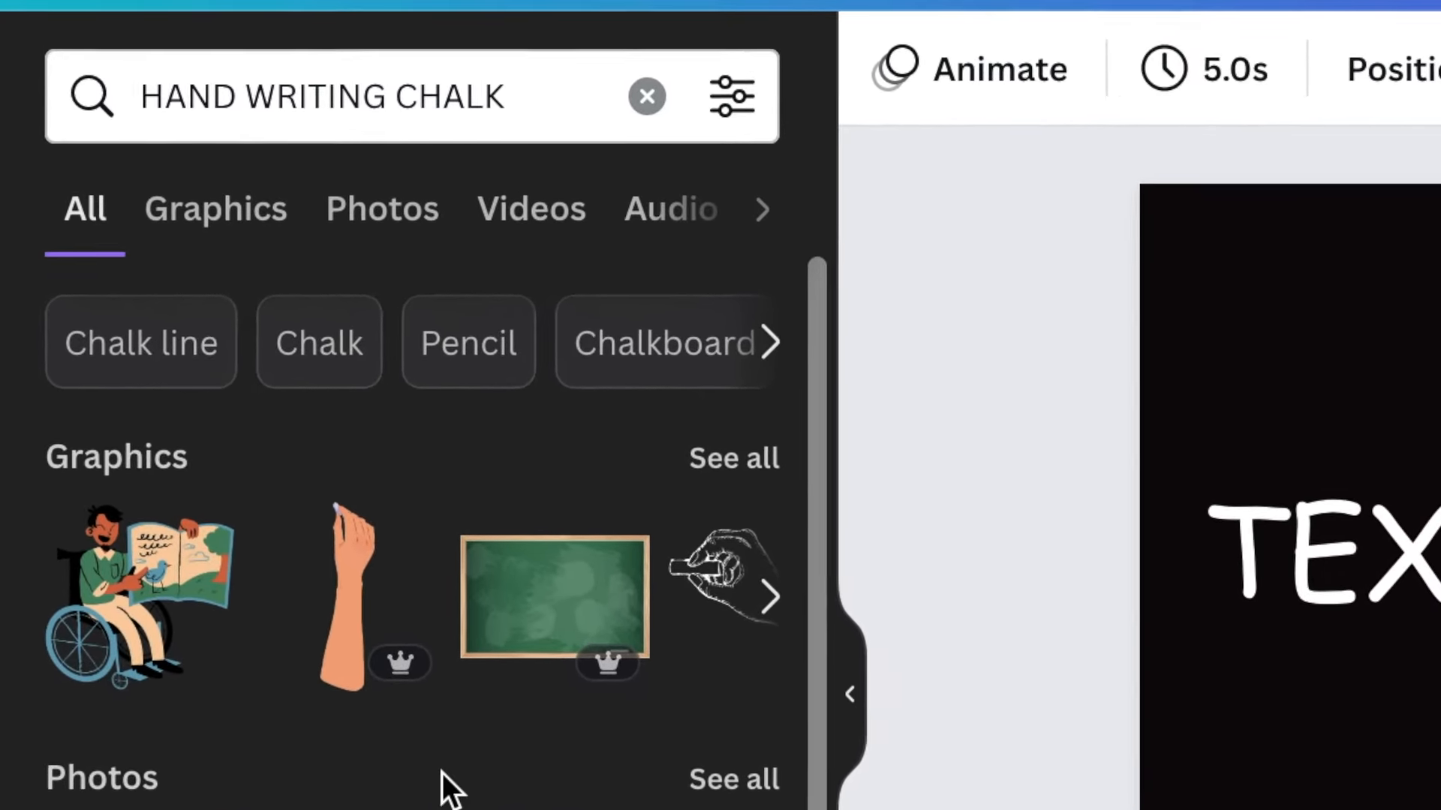
left_click(733, 95)
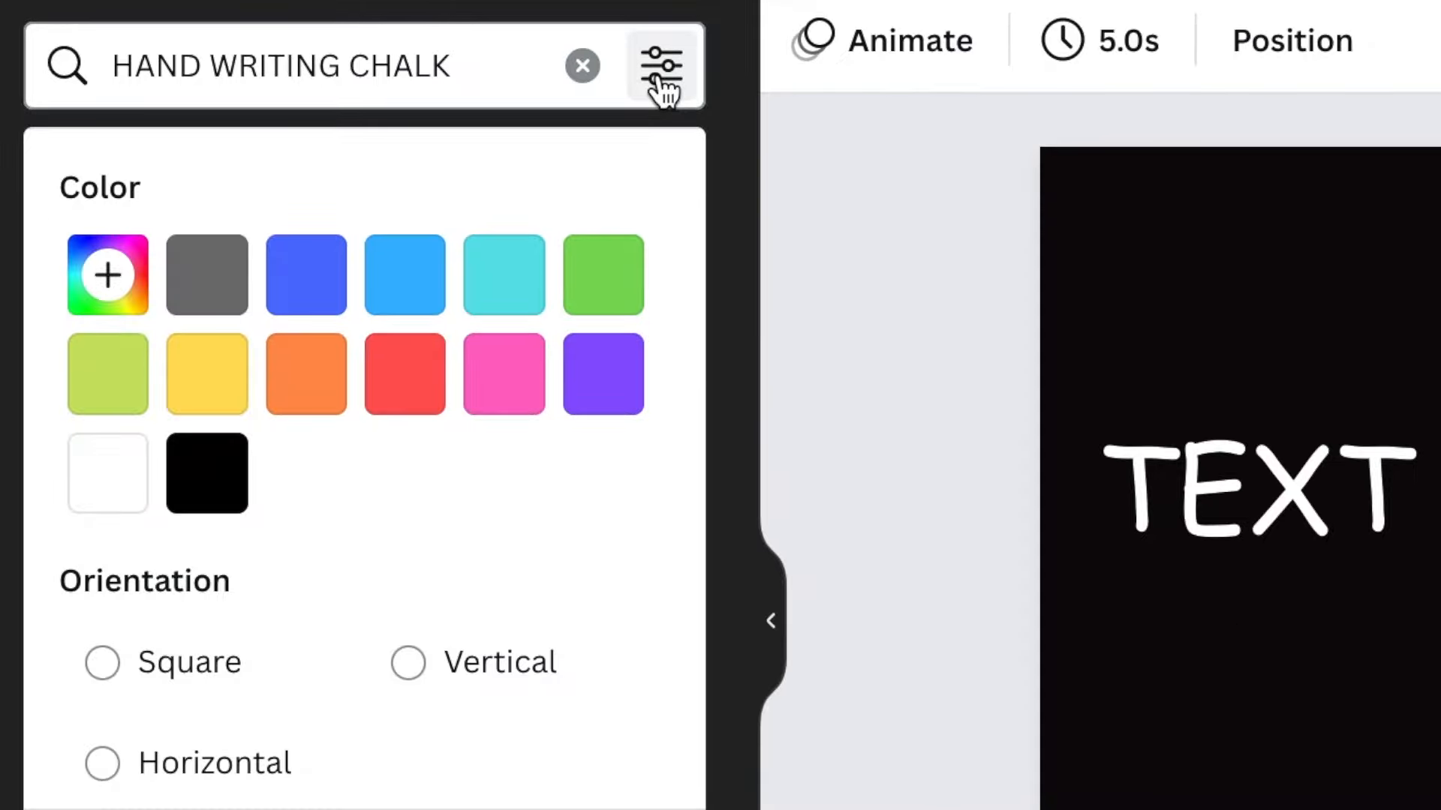
Filter the chalk-hand results to Cut-outs only and return to the result grid
scroll("down", 3)
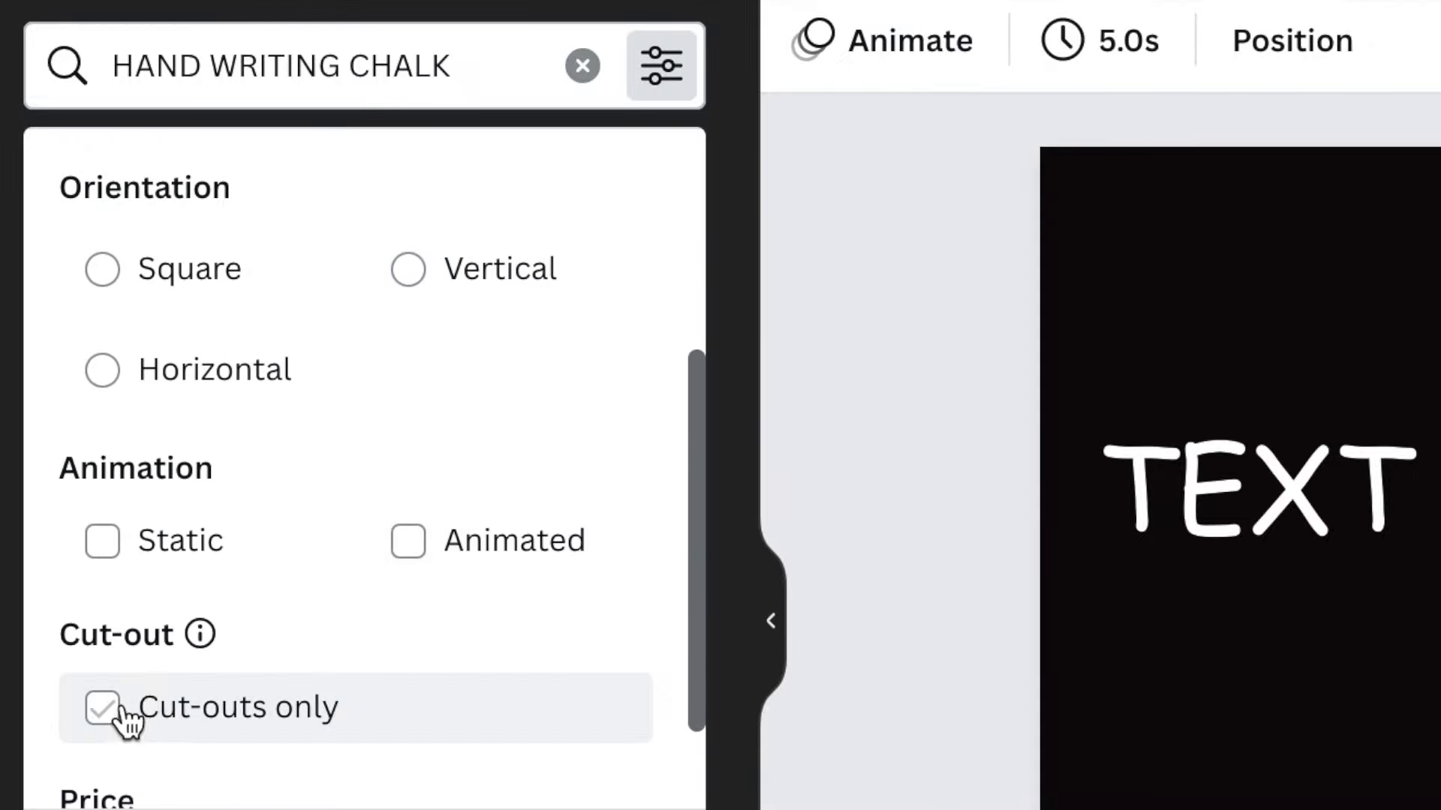
left_click(102, 707)
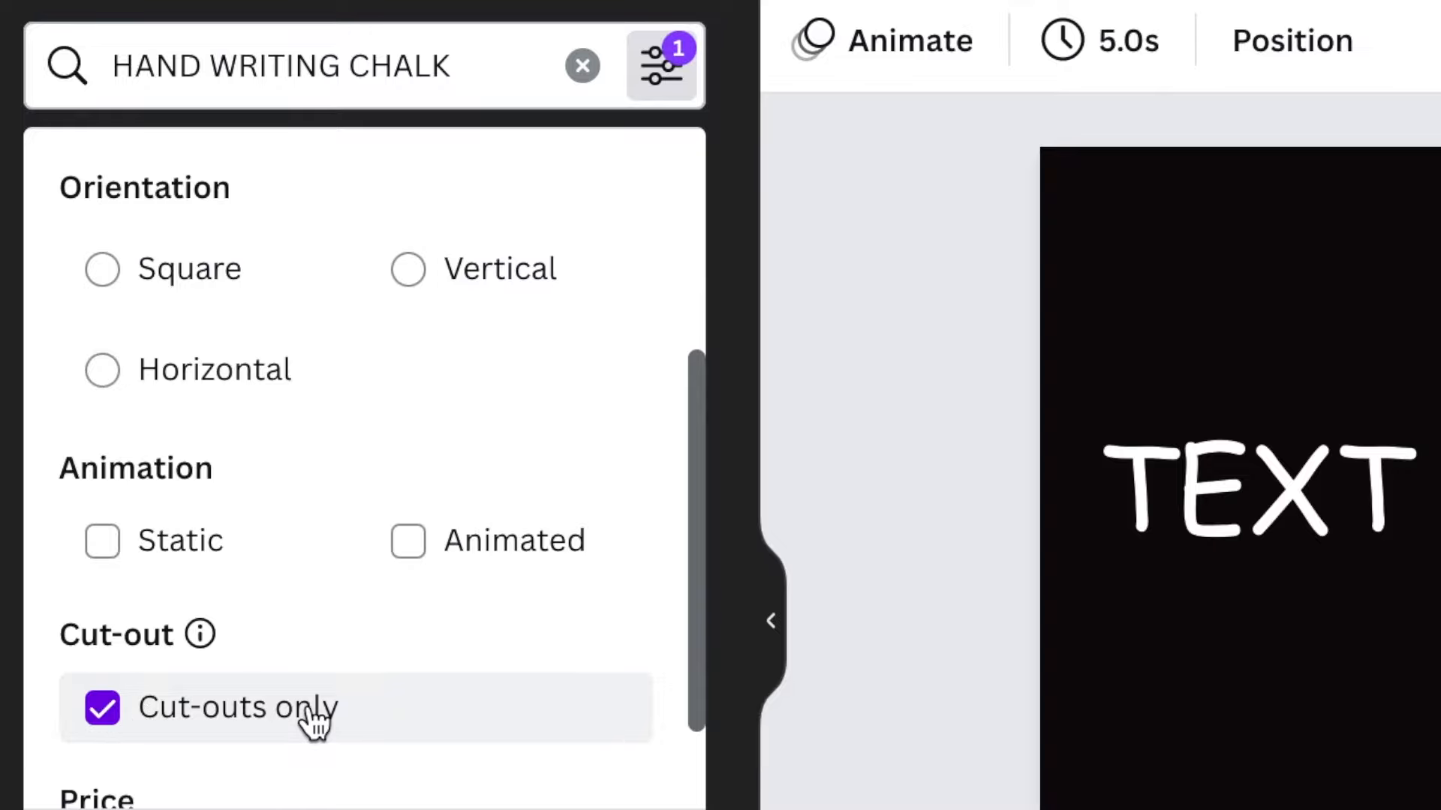
left_click(661, 65)
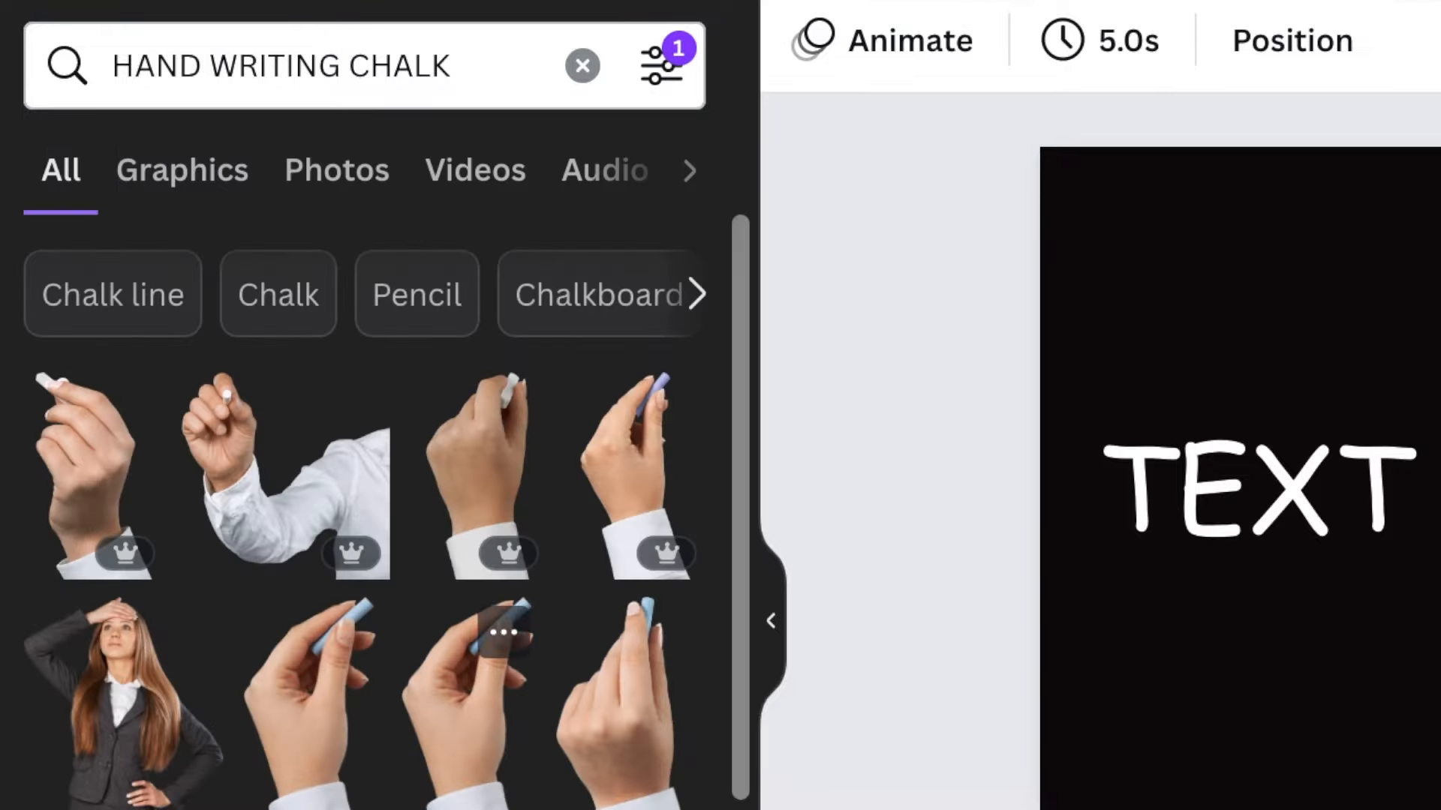
Browse the cut-out results and place a hand holding white chalk over the heading
scroll("down", 3)
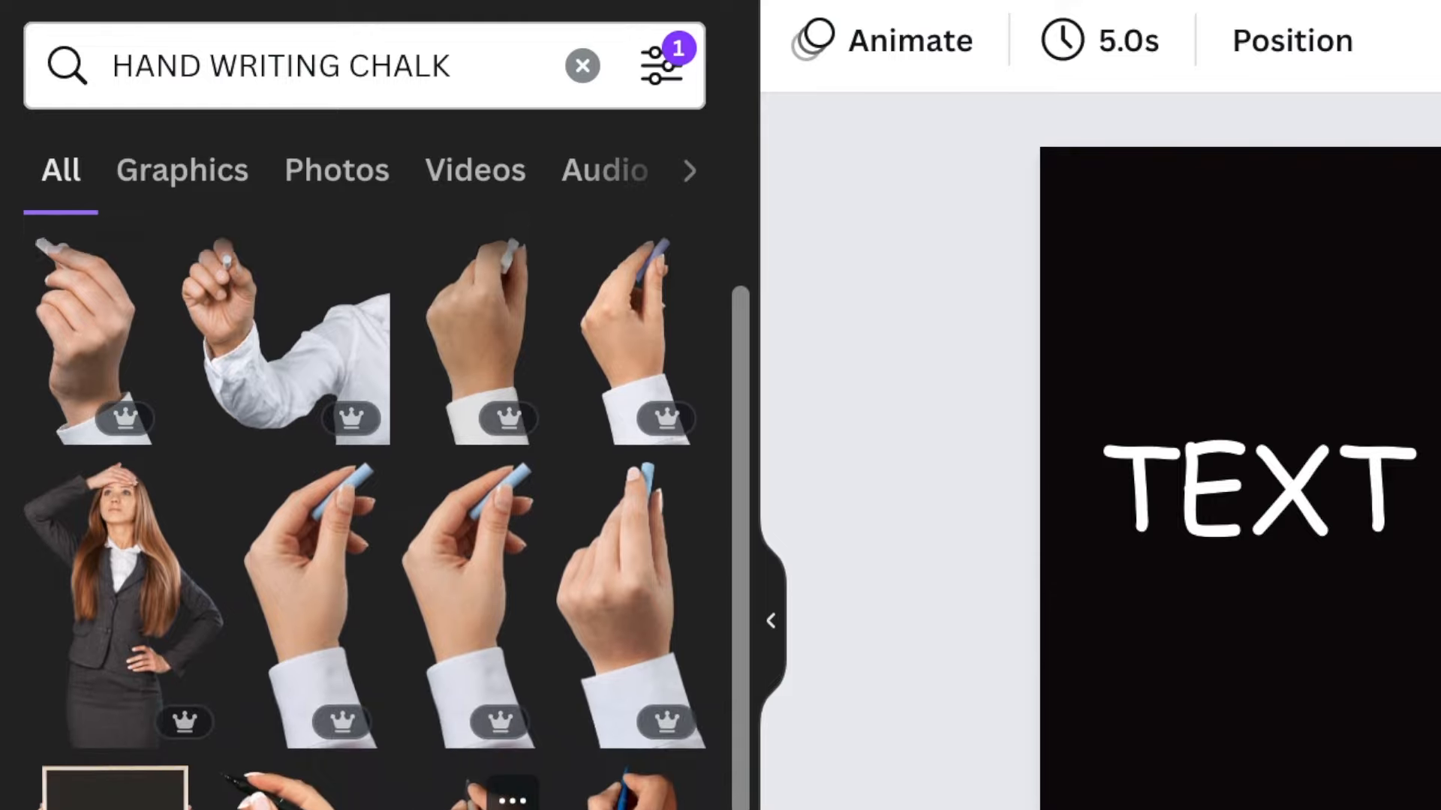
scroll("down", 3)
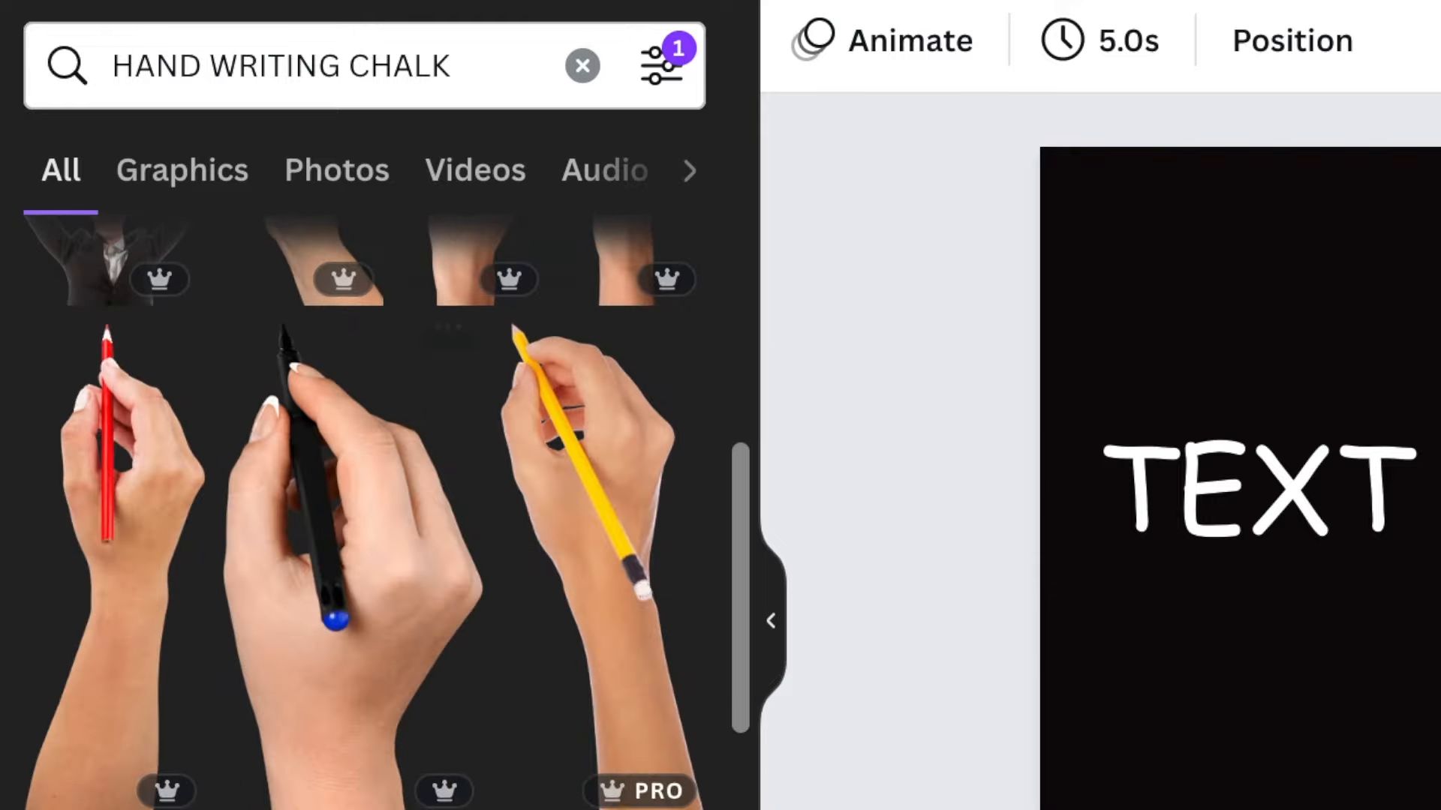
scroll("down", 3)
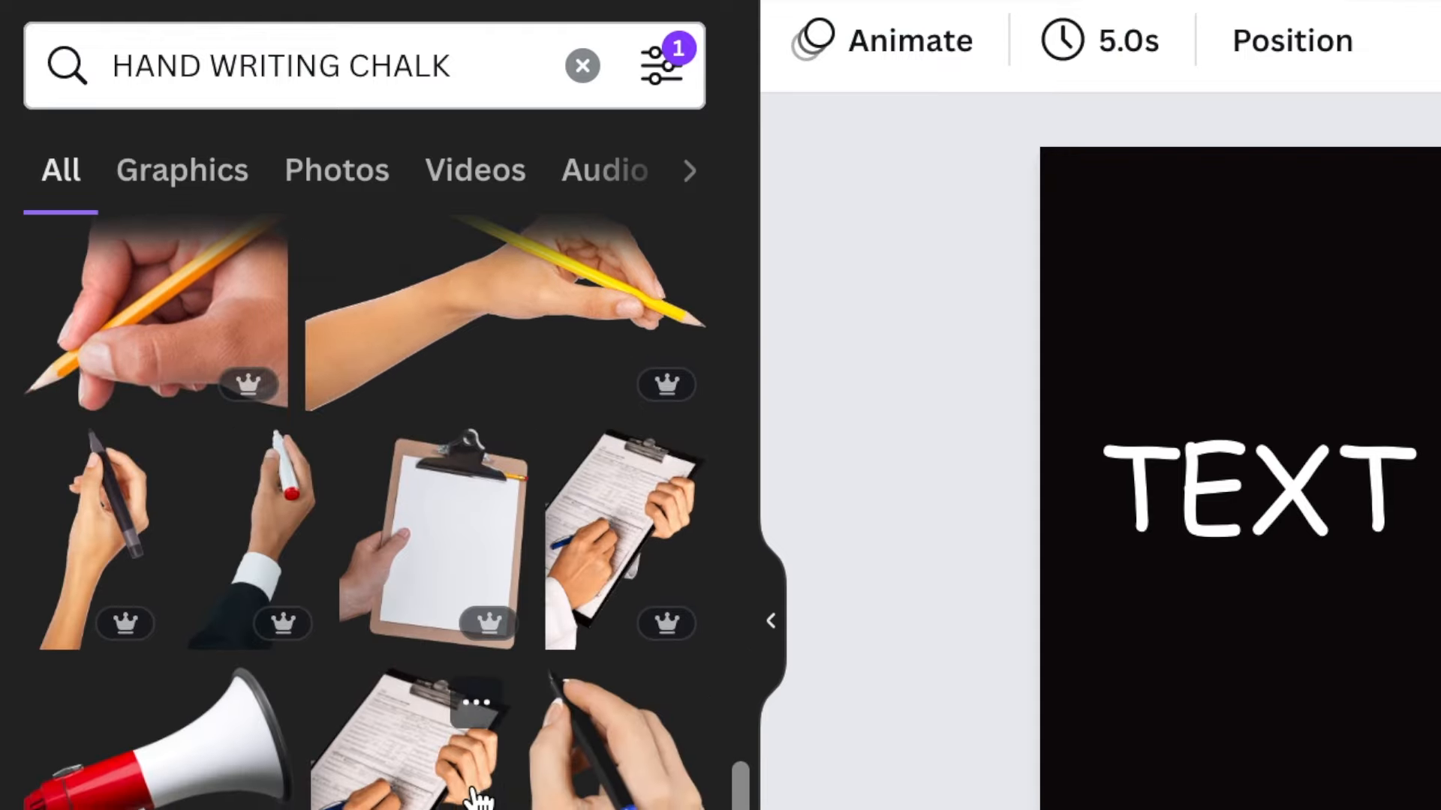
scroll("down", 3)
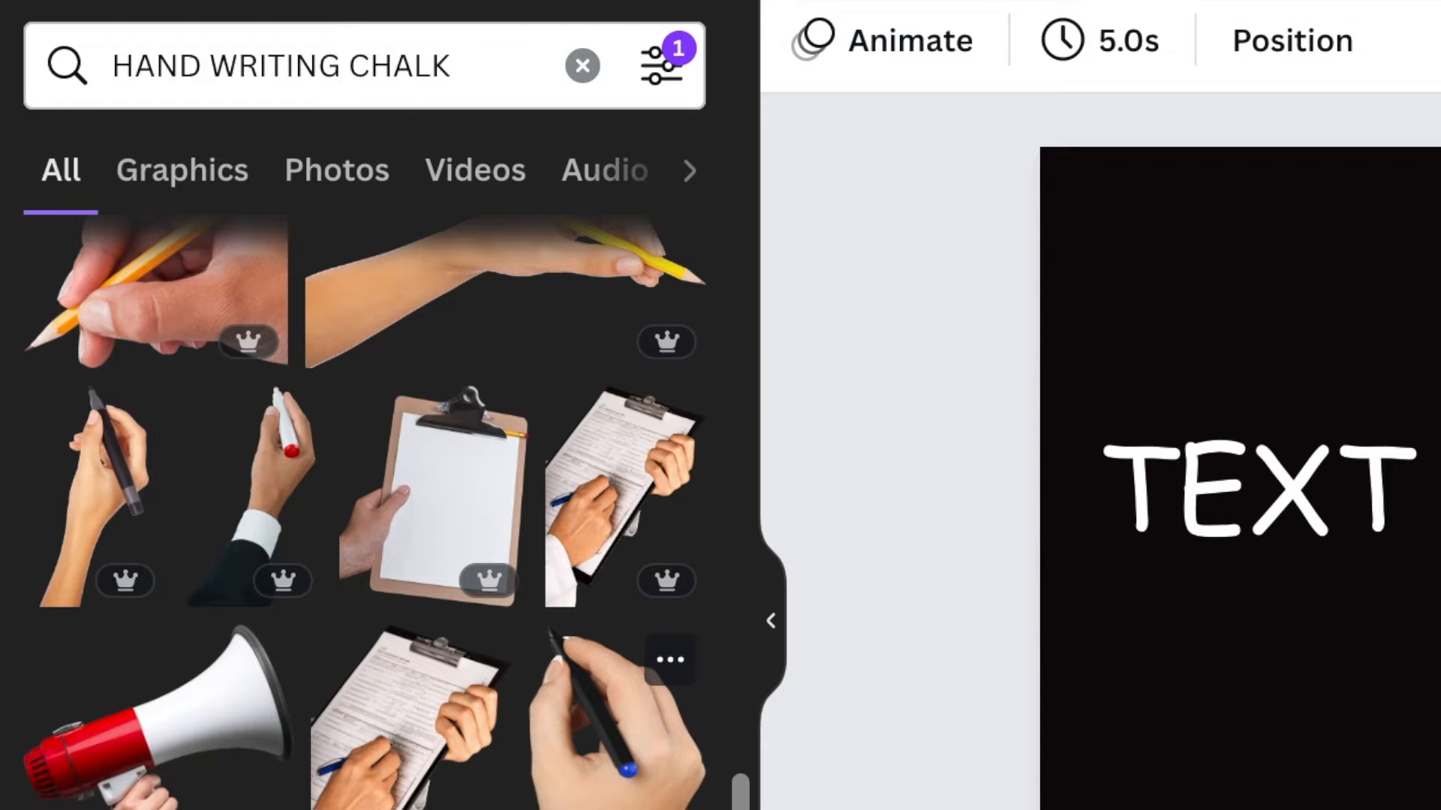
scroll("down", 3)
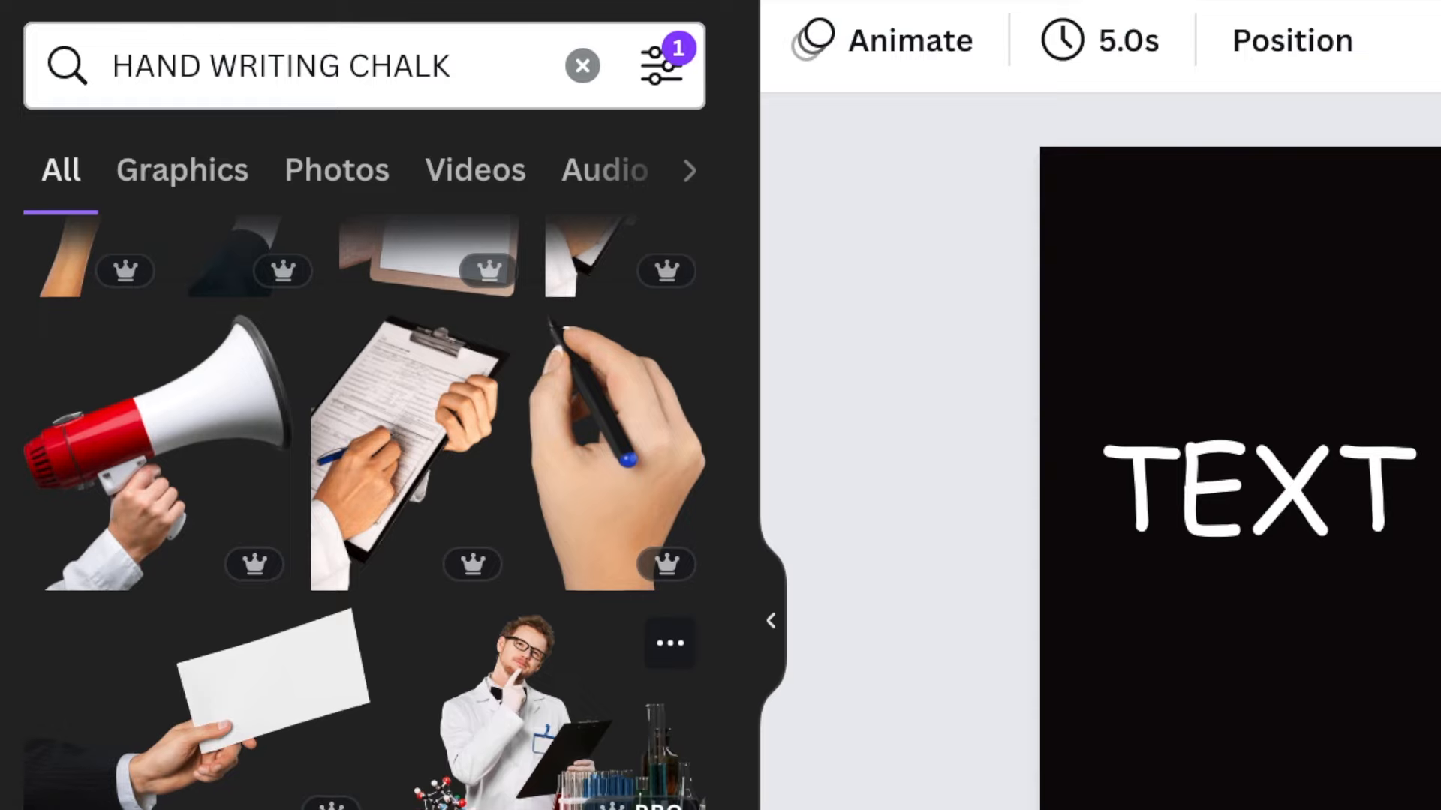
scroll("down", 3)
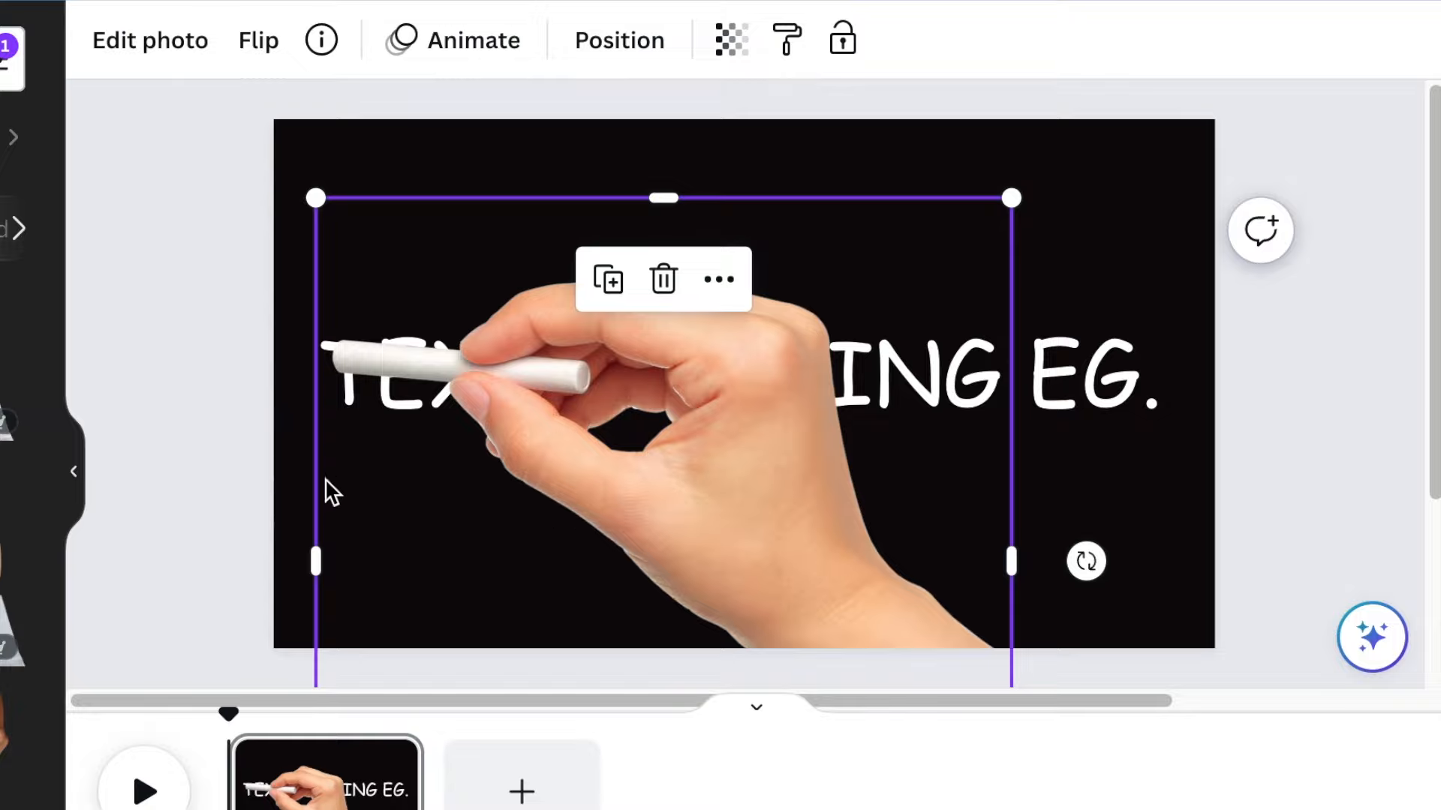
mouse_move(641, 486)
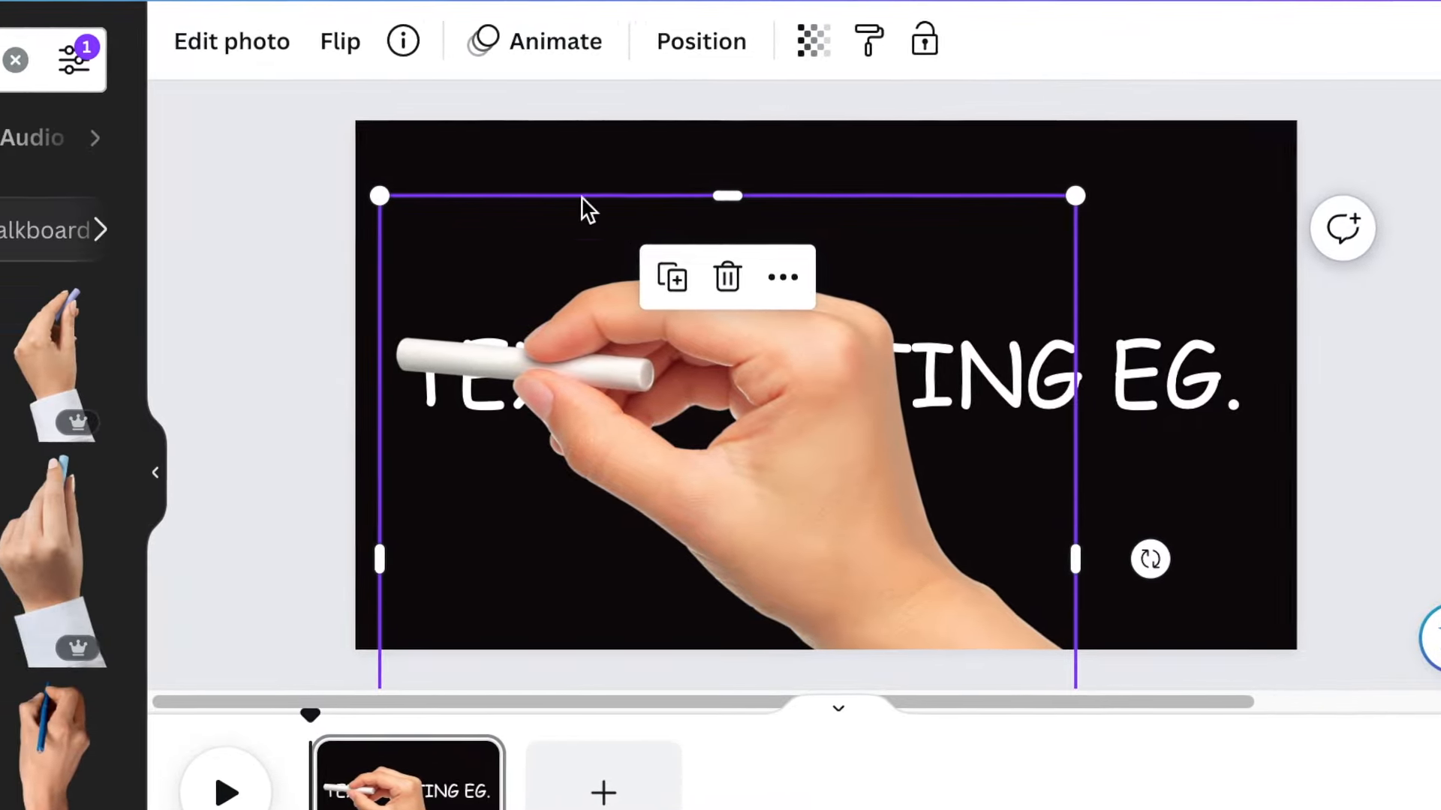
Start Create an Animation mode for the selected chalk hand image
left_click(556, 42)
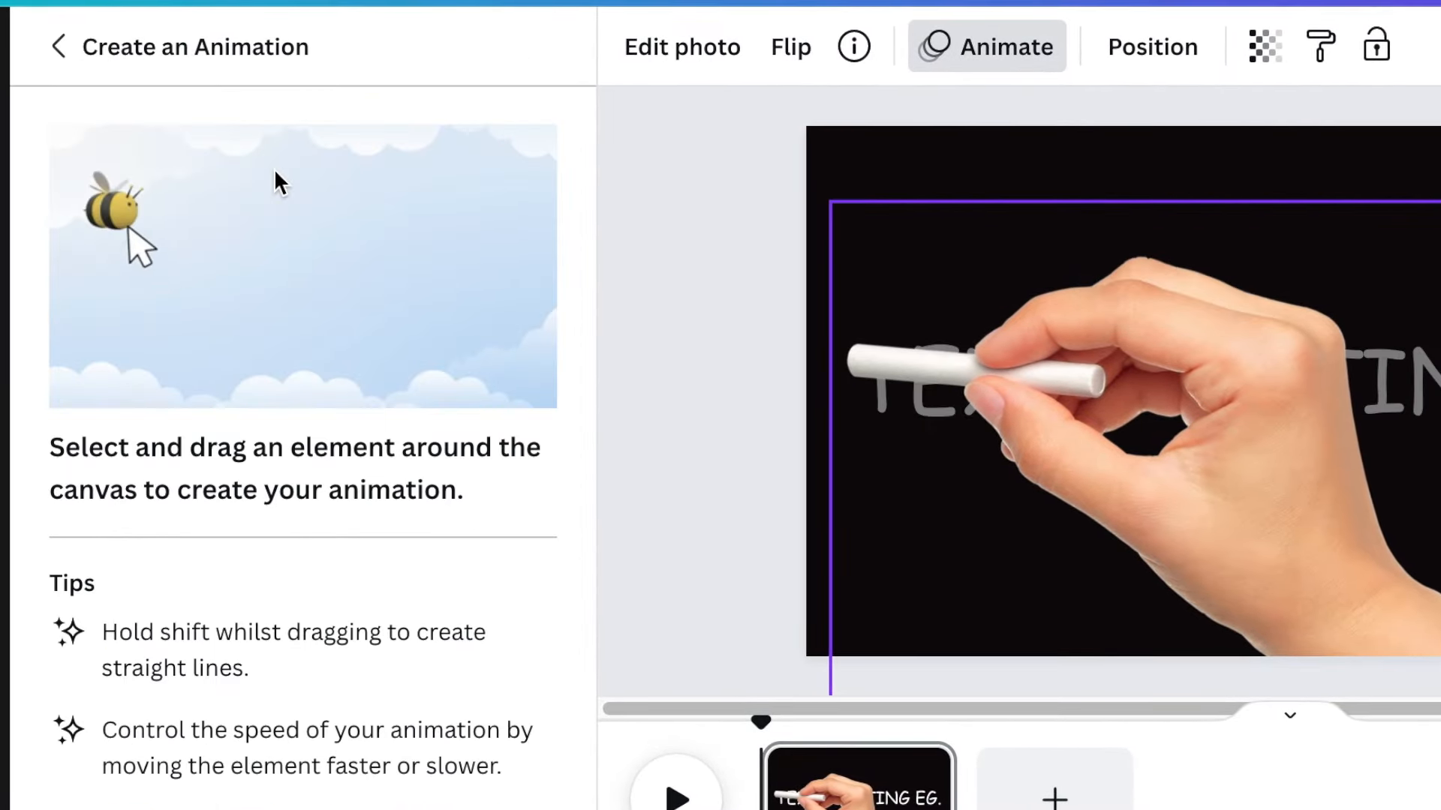
Record a custom motion path carrying the chalk hand across the 'TEXT WRITING EG.' line
left_click_drag(110, 208, 208, 341)
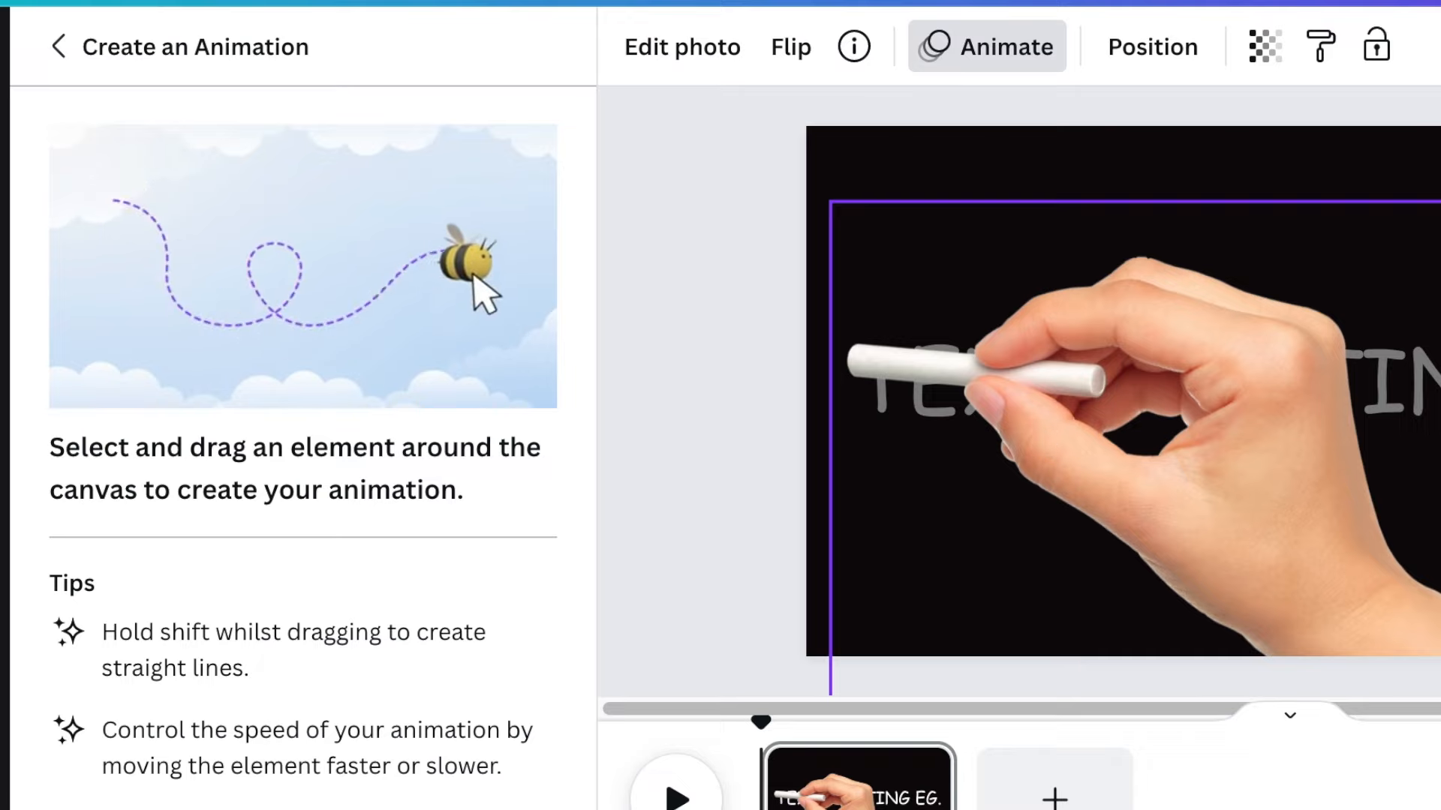
left_click_drag(468, 272, 110, 203)
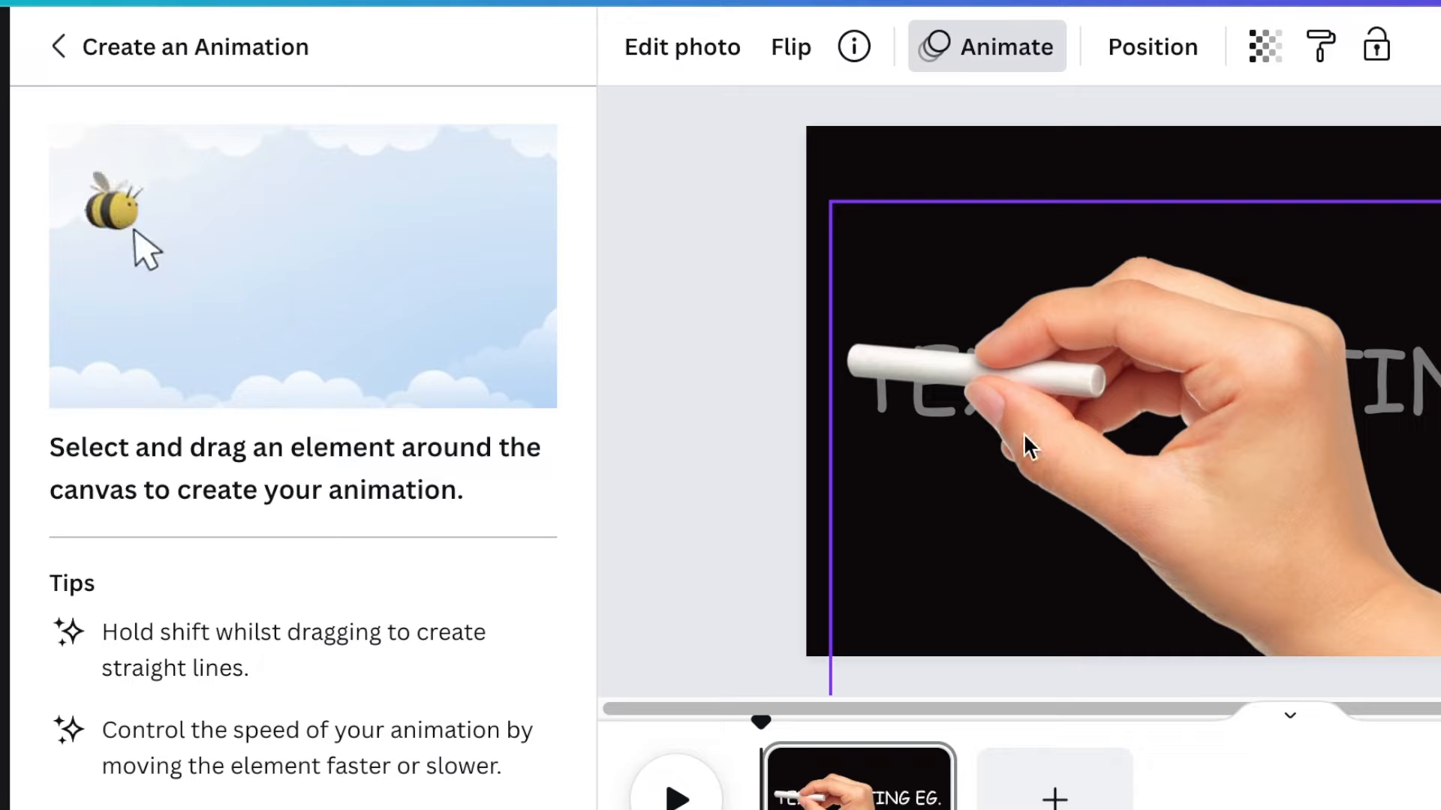
left_click_drag(124, 216, 194, 340)
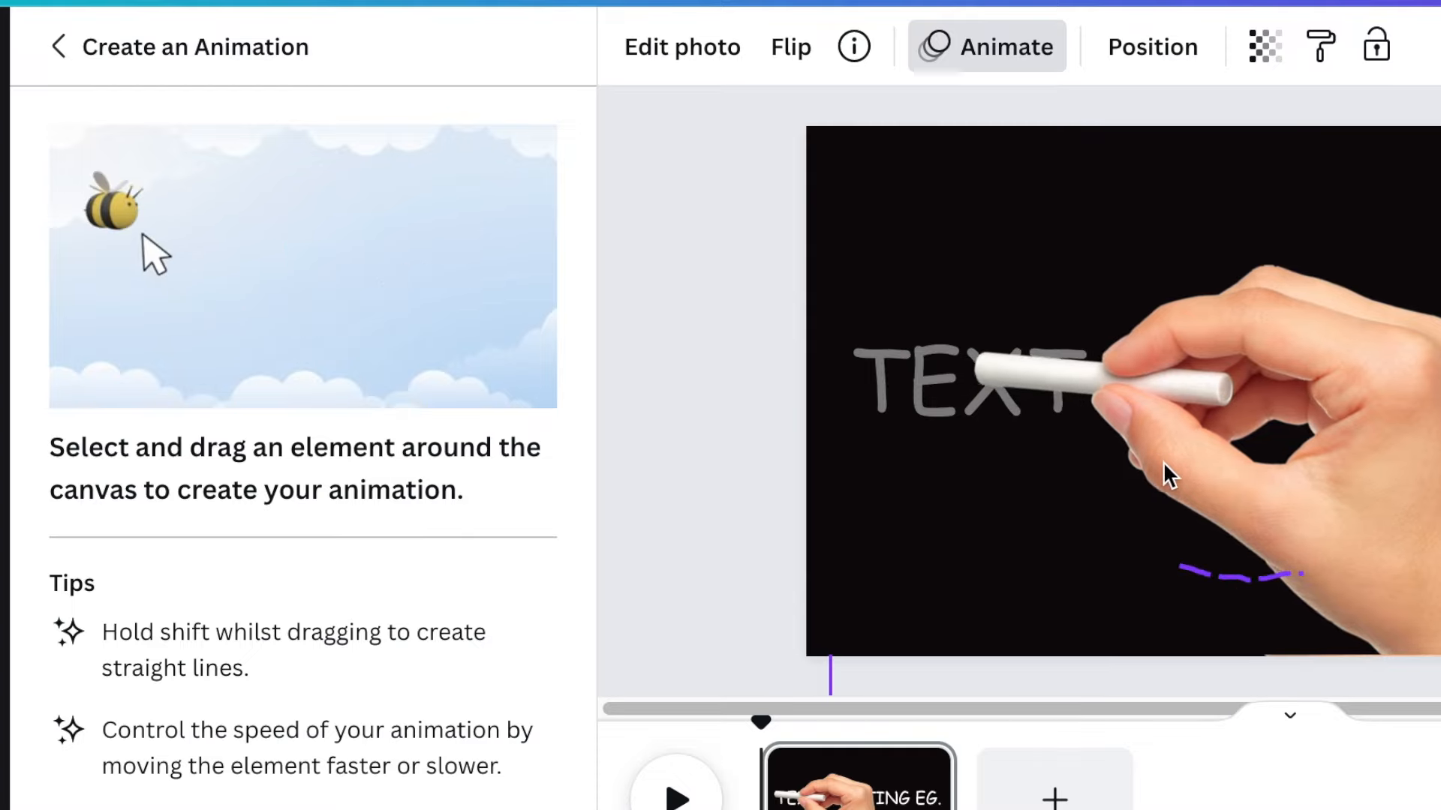
left_click_drag(116, 207, 165, 303)
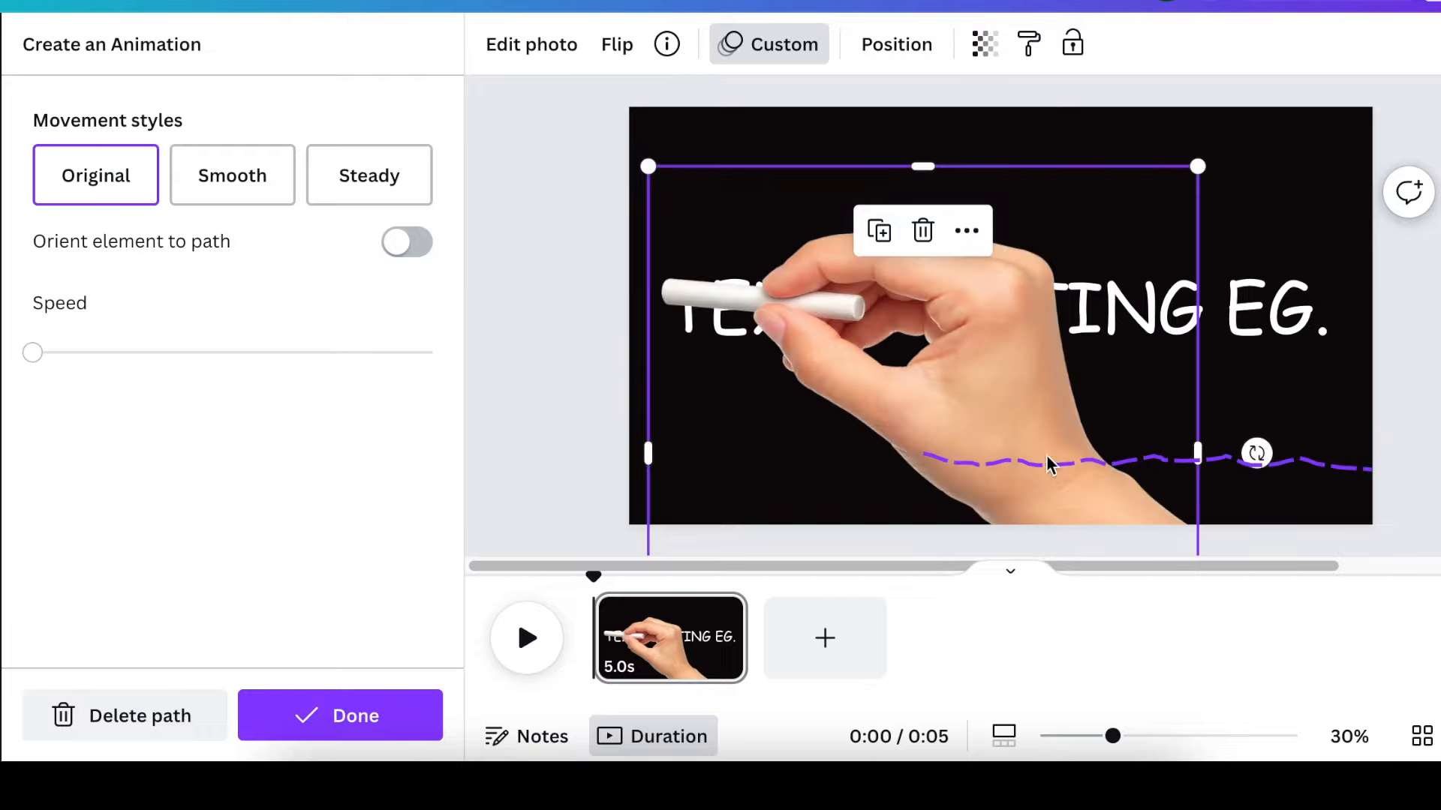
mouse_move(99, 346)
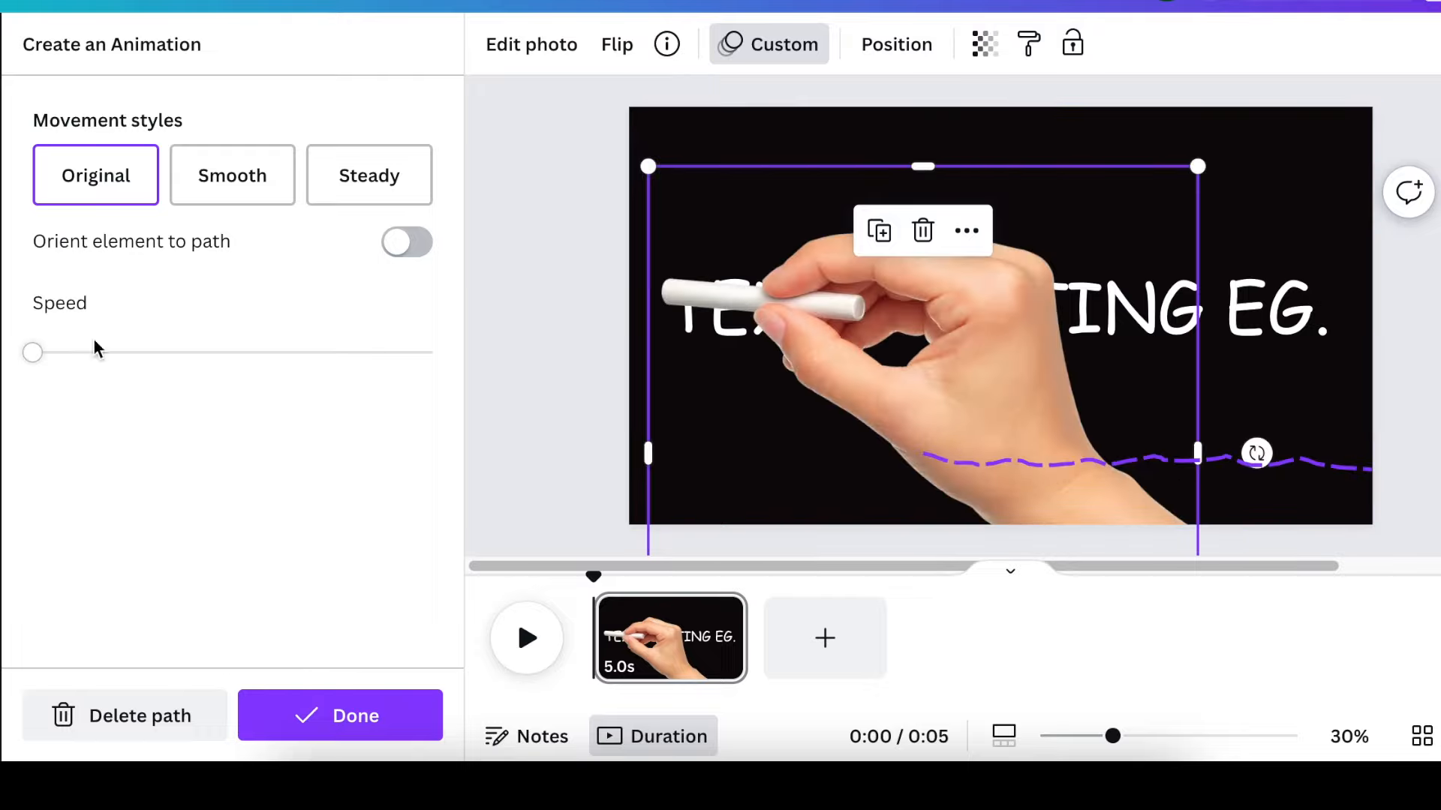
Raise the chalk hand's path speed well above the slowest setting and finalise it
left_click_drag(33, 351, 129, 351)
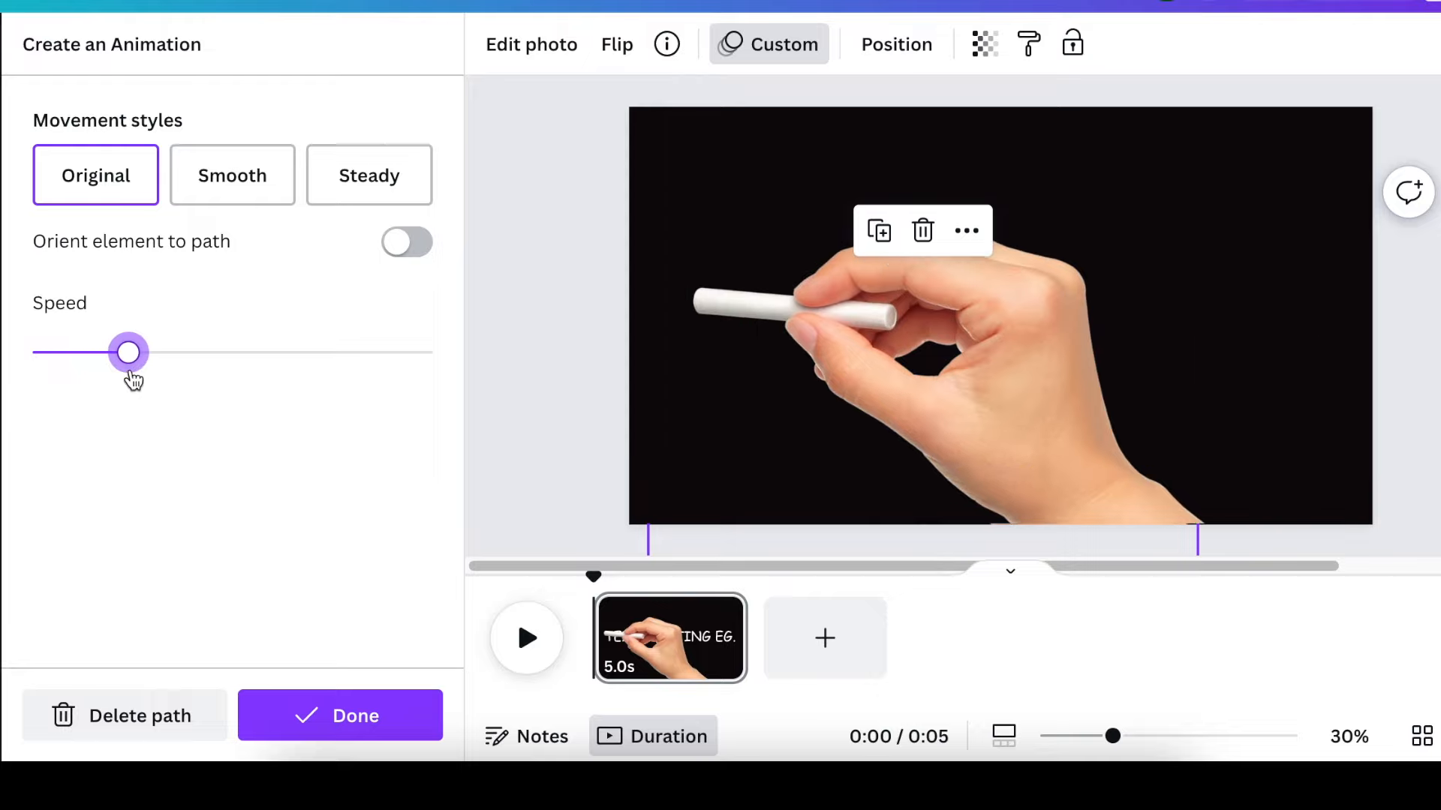
left_click_drag(129, 352, 199, 351)
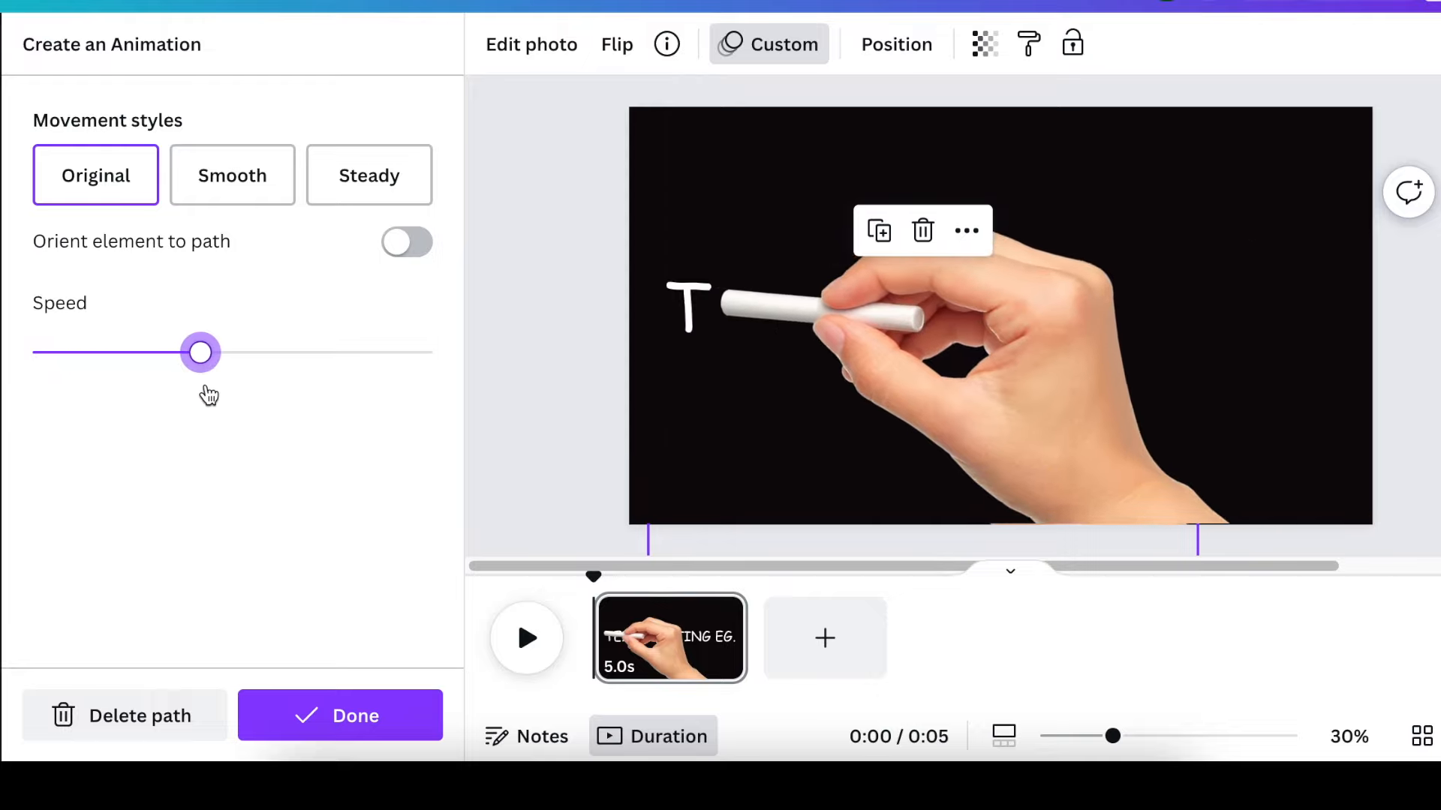
left_click_drag(200, 351, 264, 351)
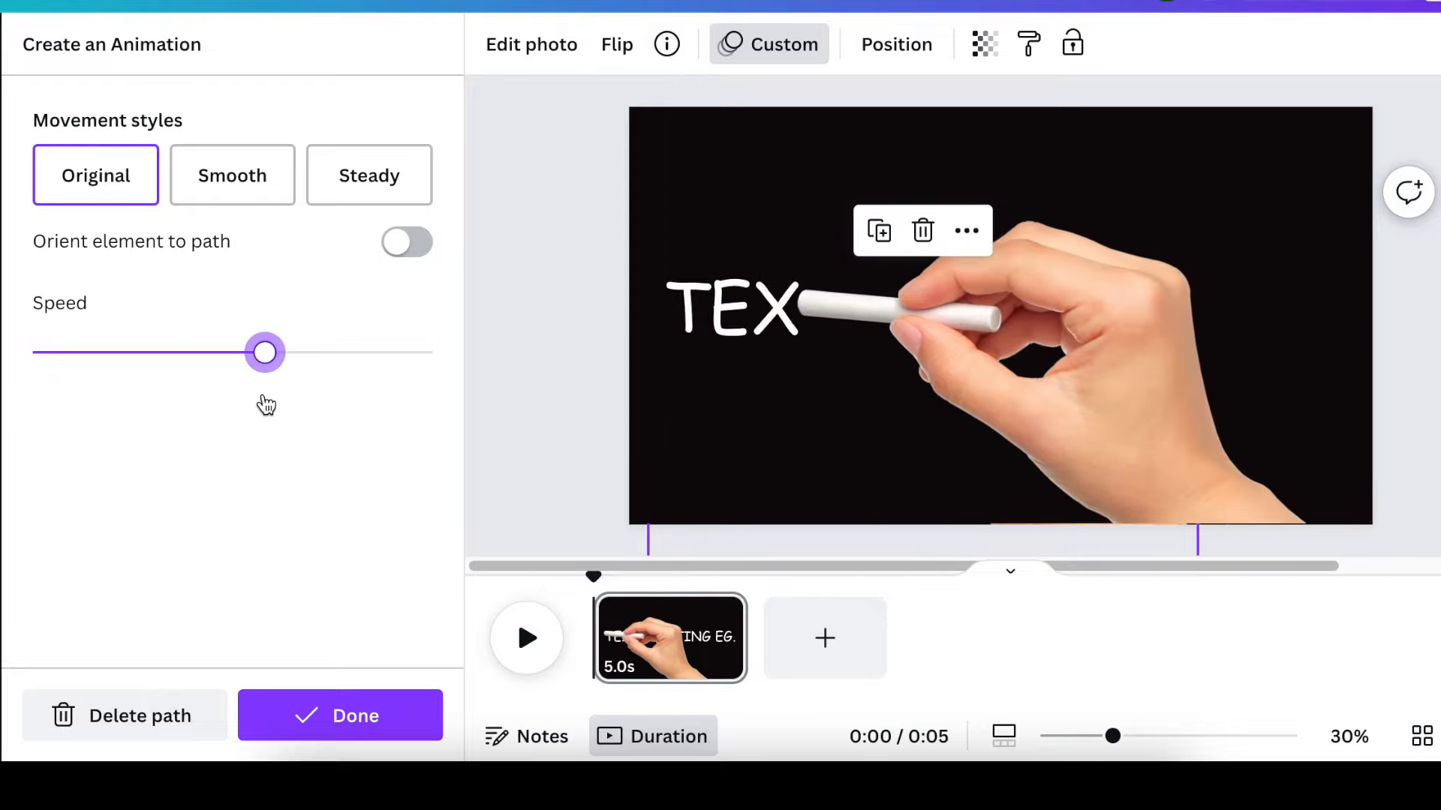
left_click_drag(264, 351, 288, 352)
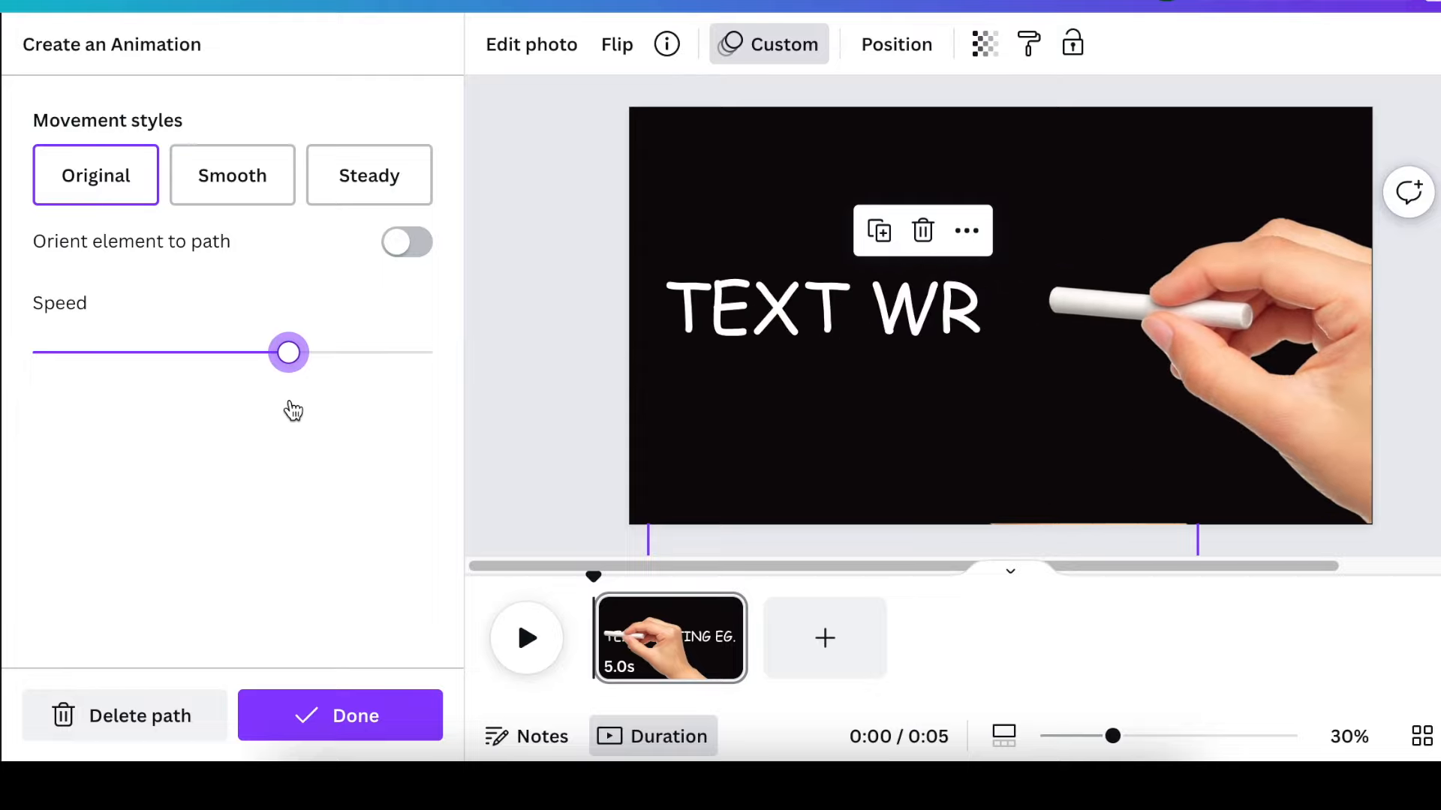
left_click_drag(289, 351, 221, 351)
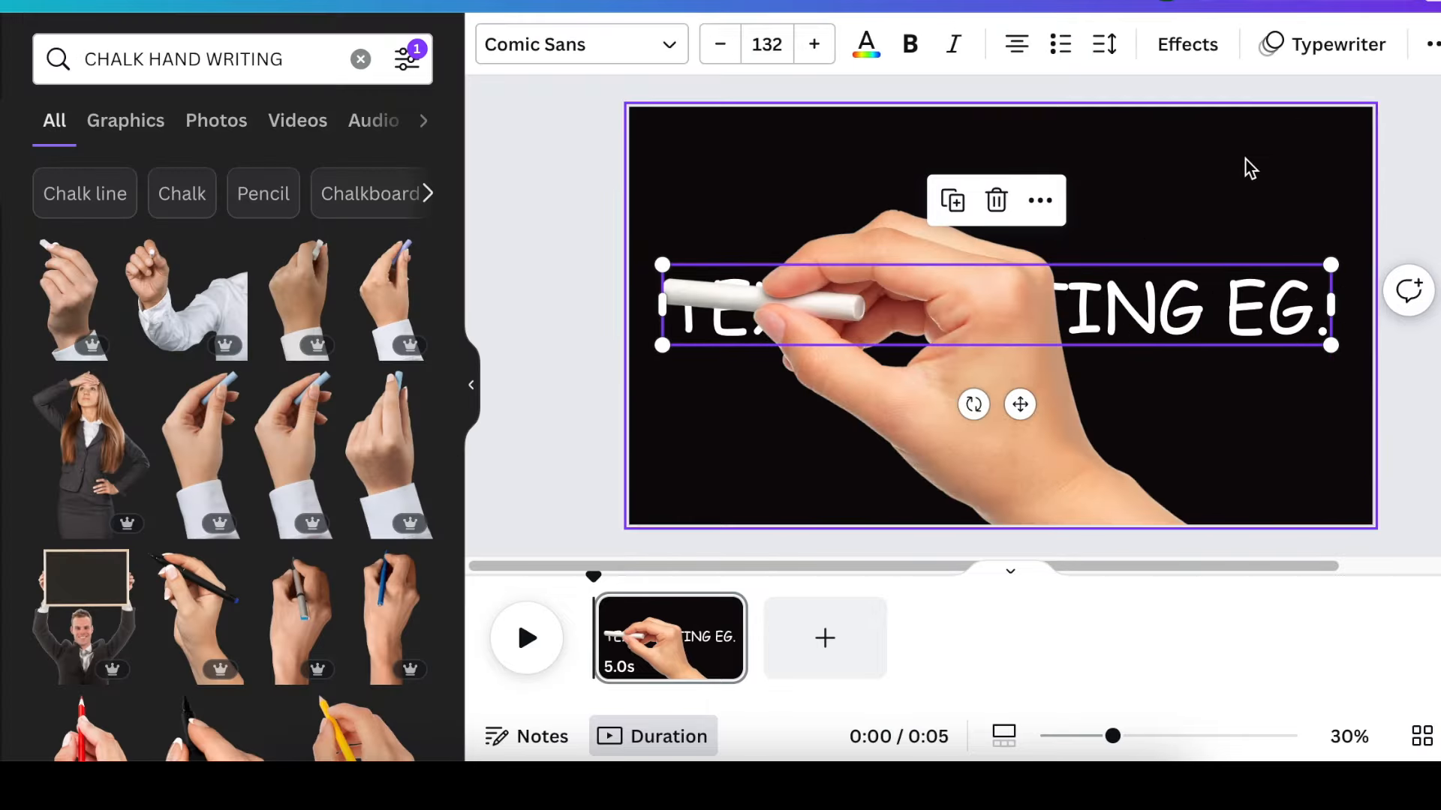
Lower the Typewriter writing speed on the heading by dragging the Speed slider left
left_click(1324, 43)
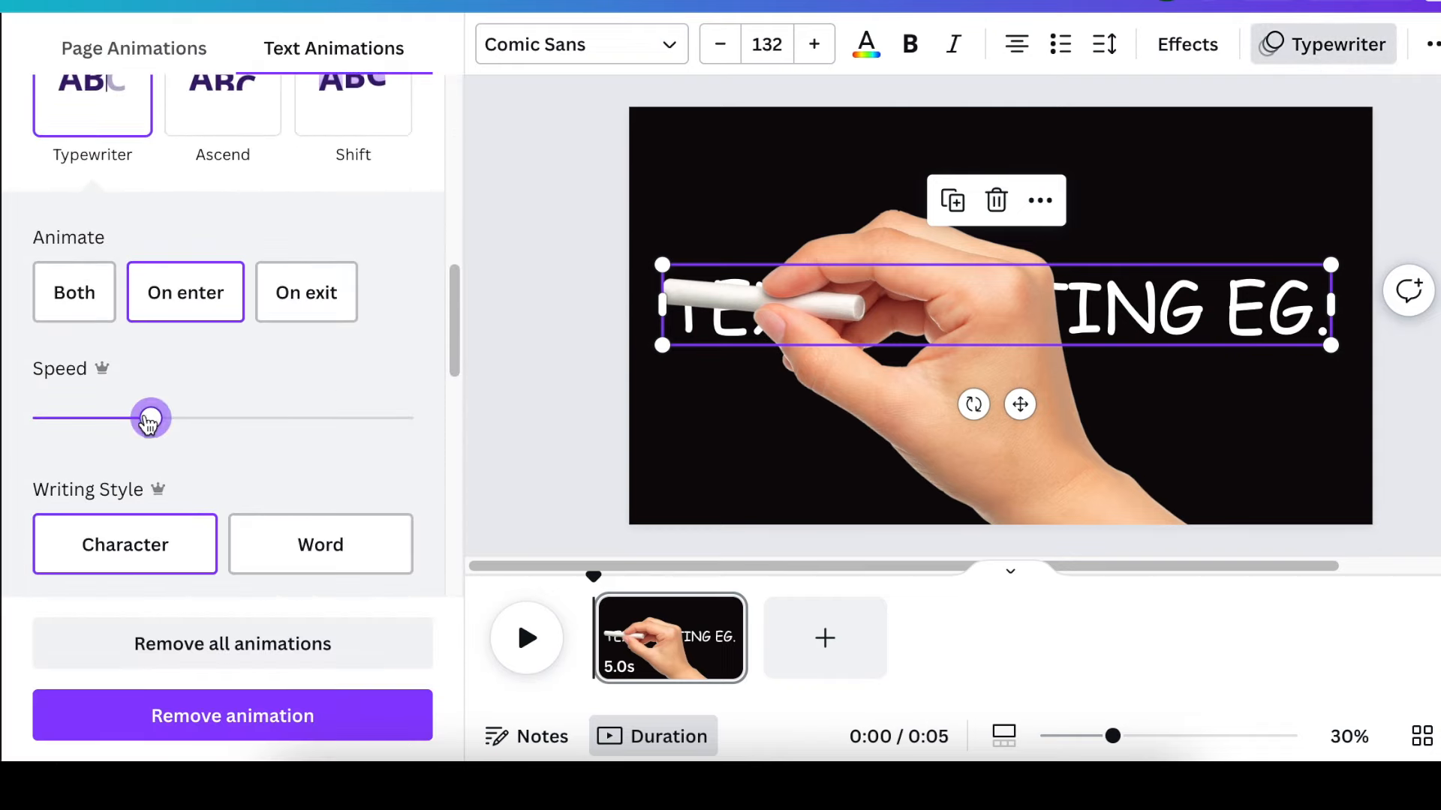
left_click_drag(150, 415, 82, 416)
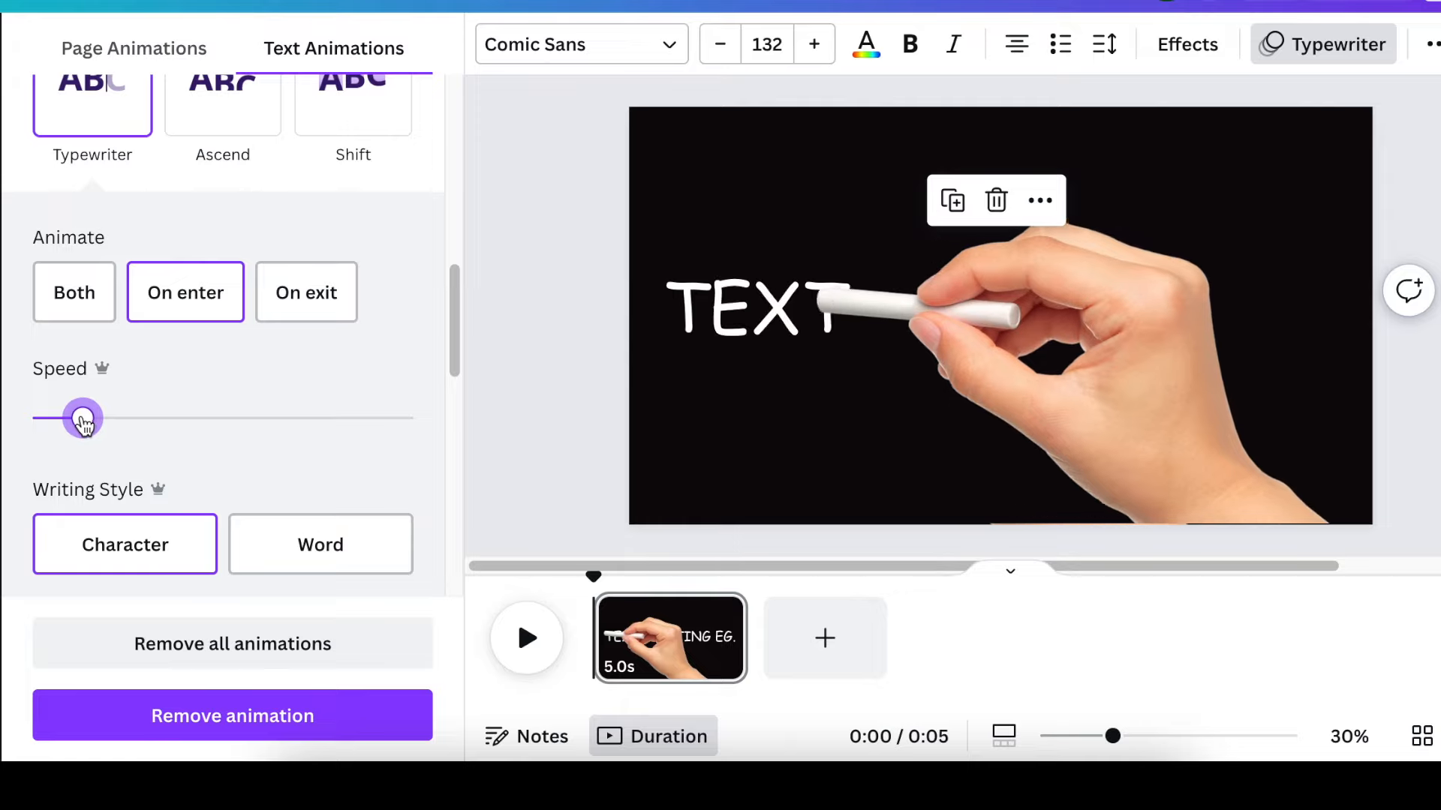
left_click_drag(83, 418, 62, 418)
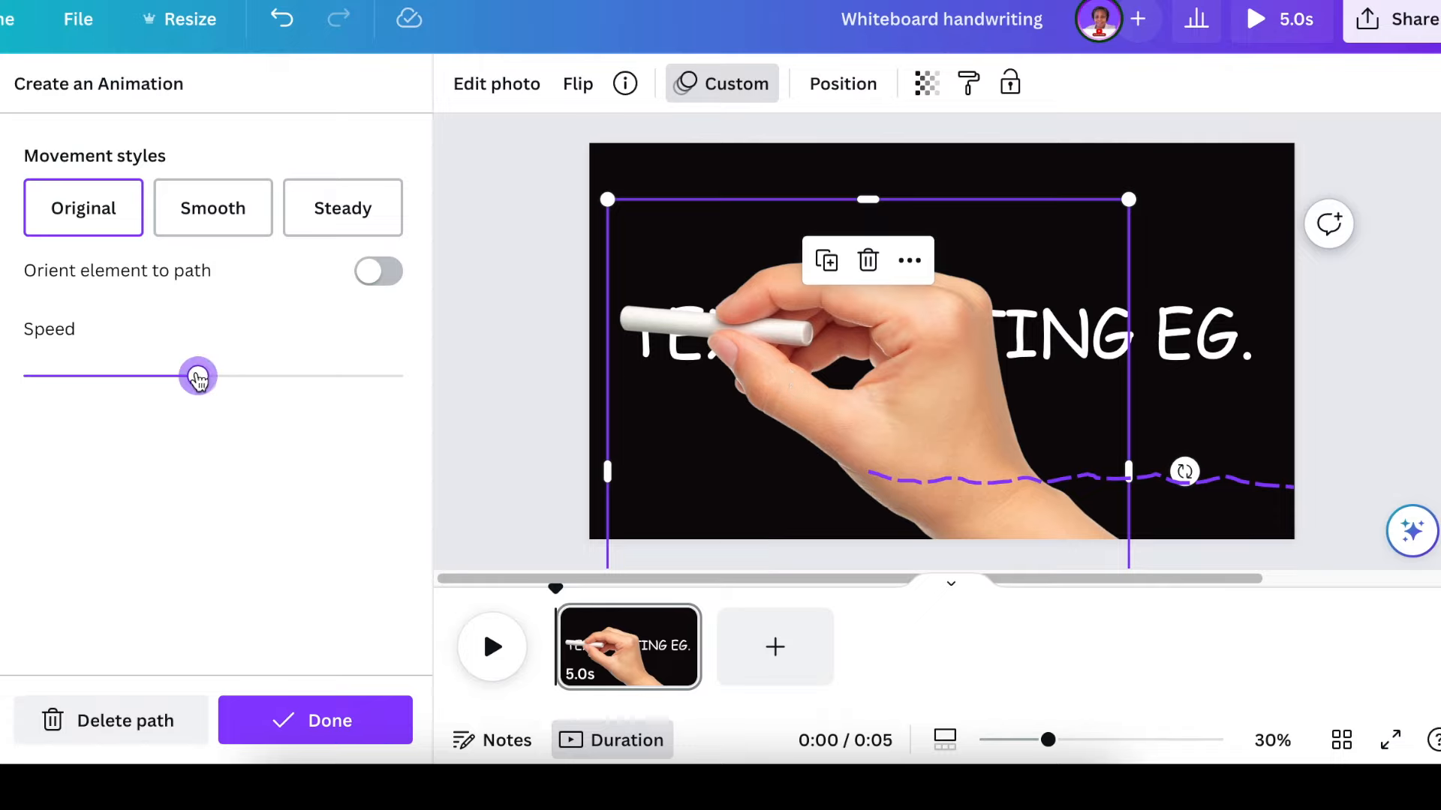
Retune the chalk hand's path Speed slider back and forth until it settles near the middle
left_click_drag(198, 375, 151, 375)
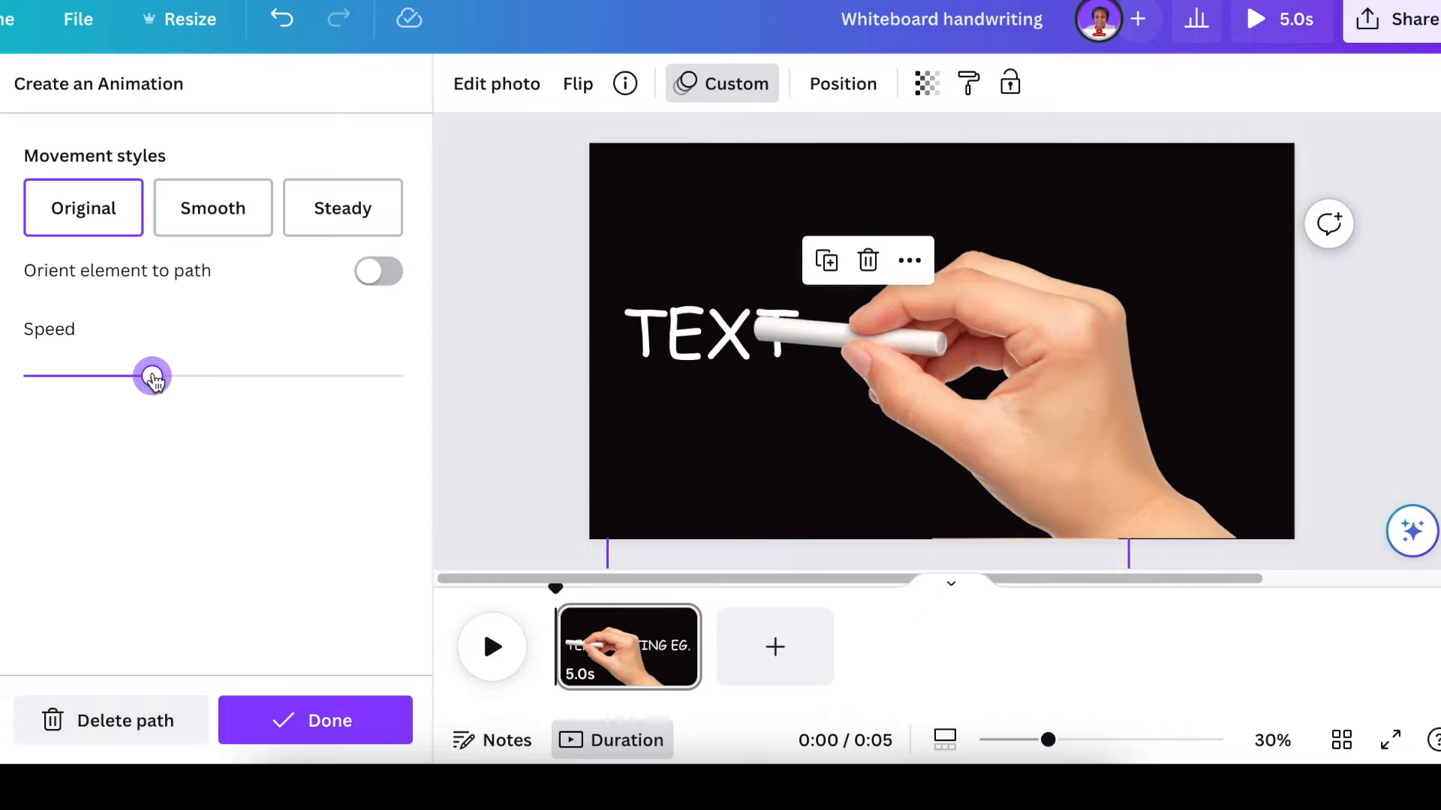
left_click_drag(152, 376, 116, 376)
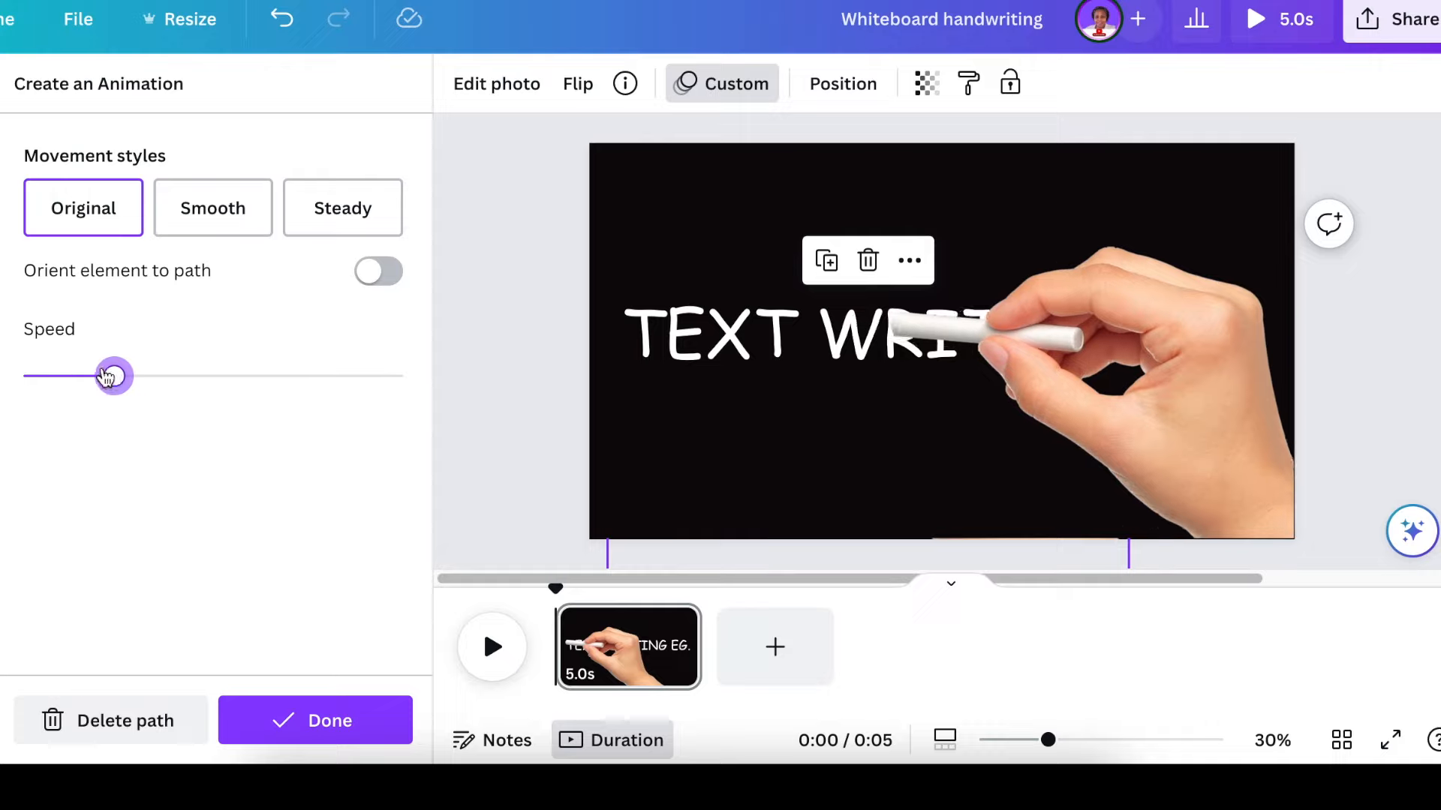
left_click_drag(112, 375, 186, 376)
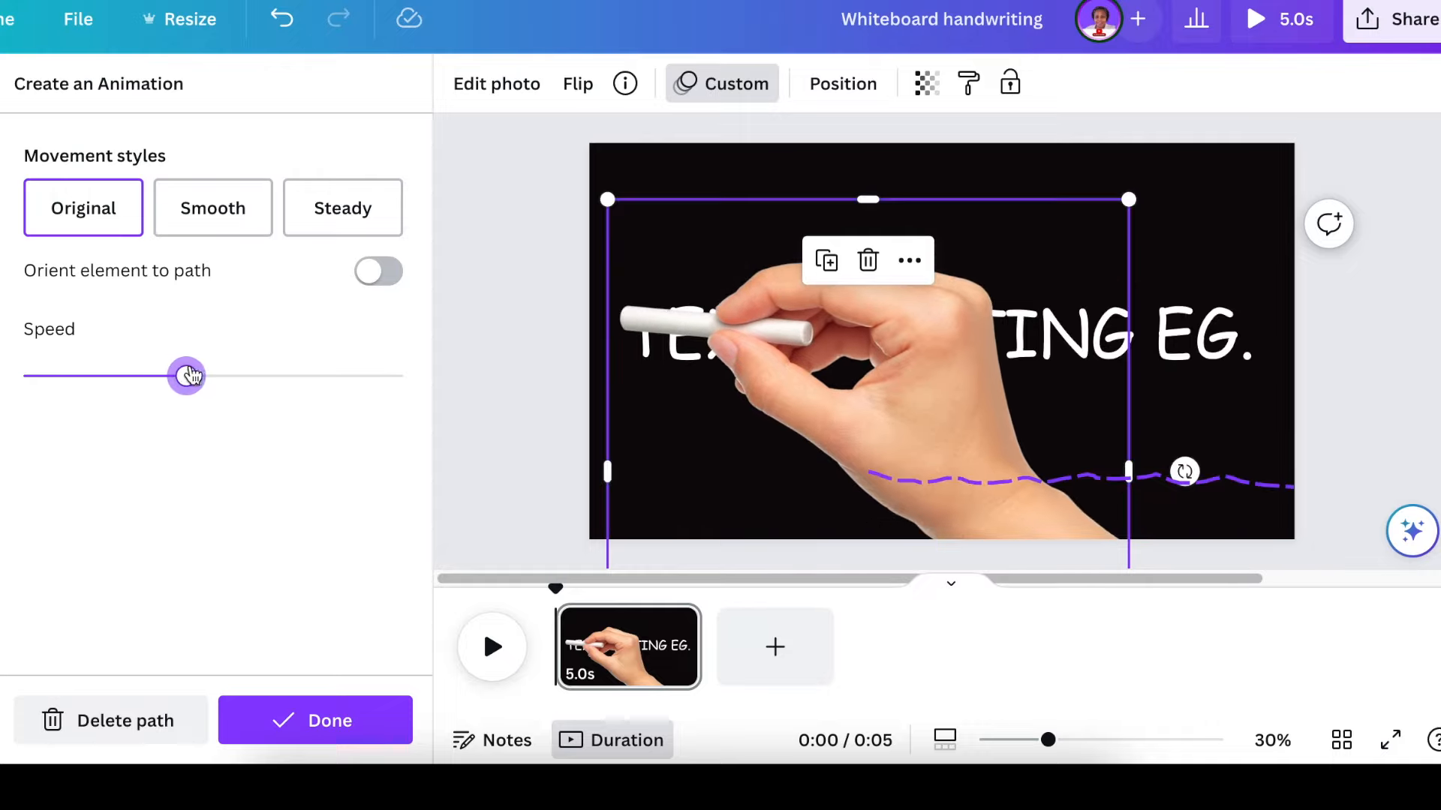
left_click_drag(186, 375, 269, 375)
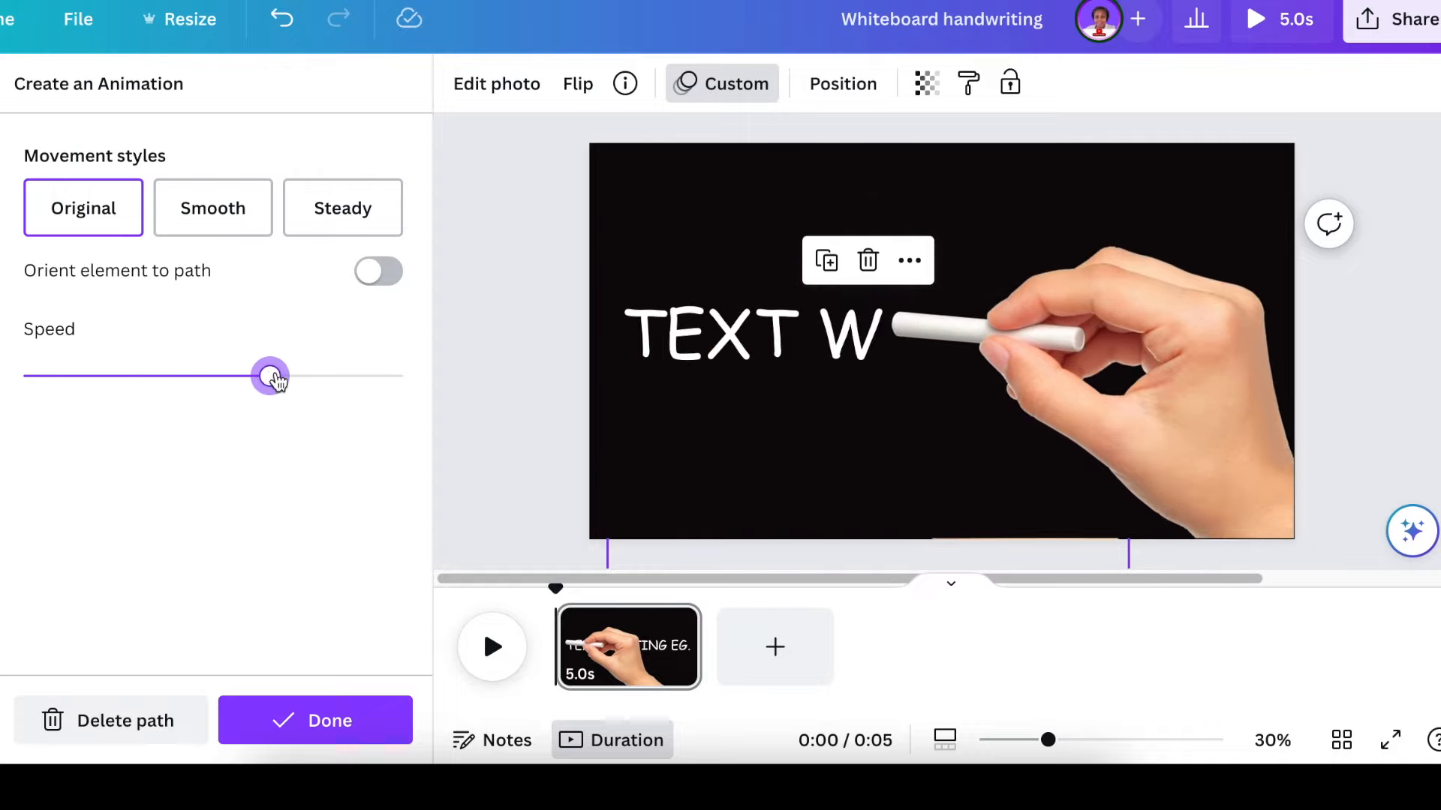
left_click_drag(271, 375, 174, 375)
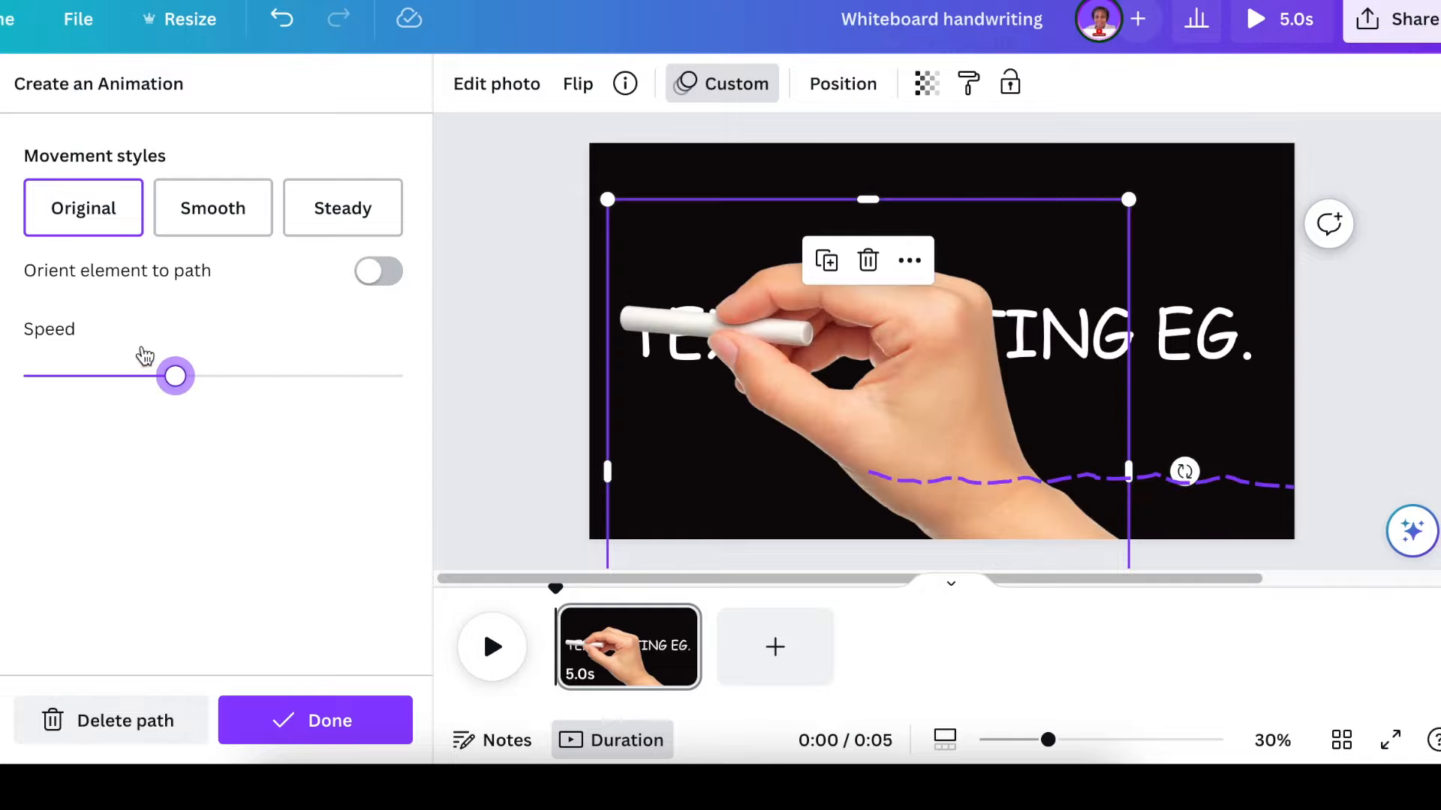
left_click_drag(174, 375, 43, 375)
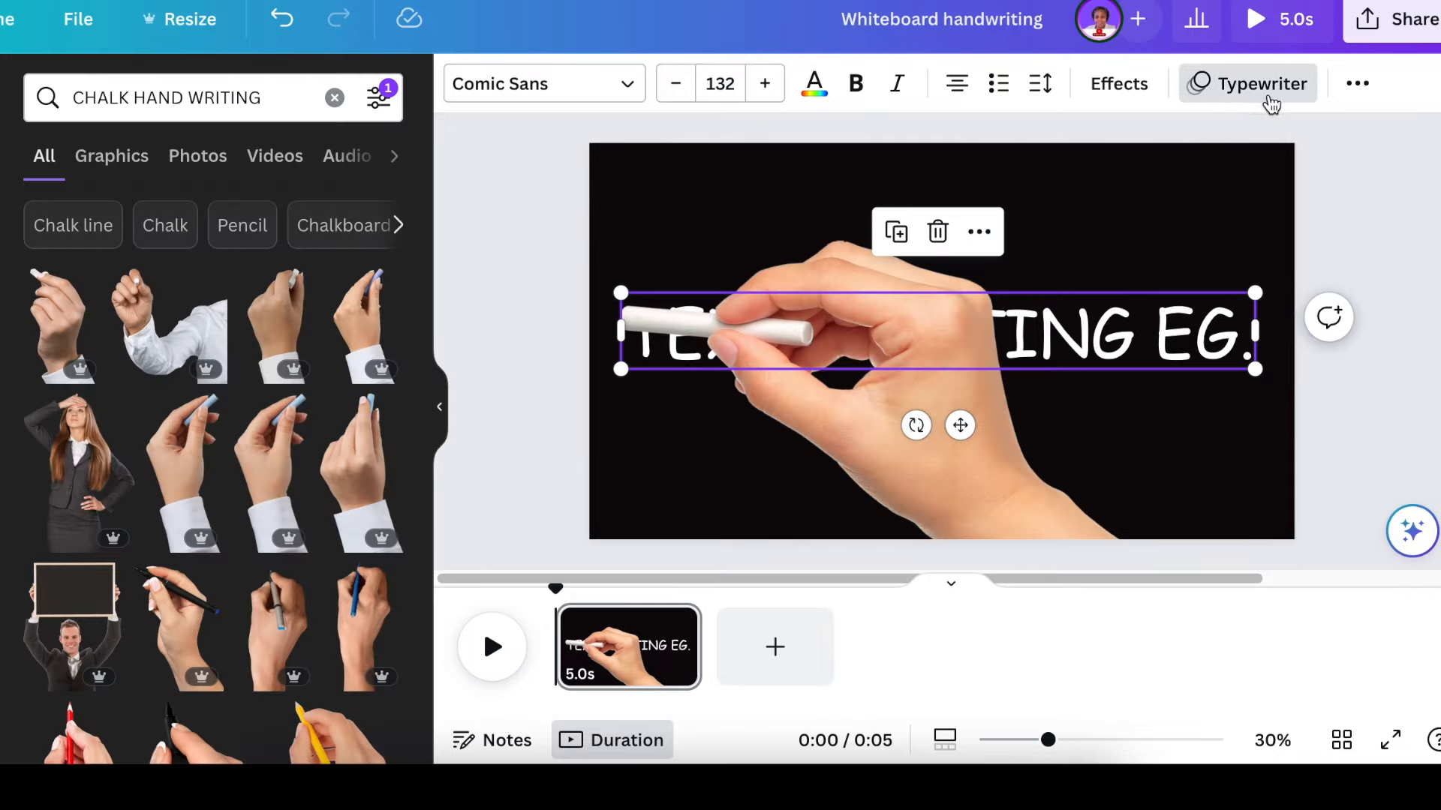
Reopen the heading's Typewriter animation settings to review the speed
left_click(1247, 84)
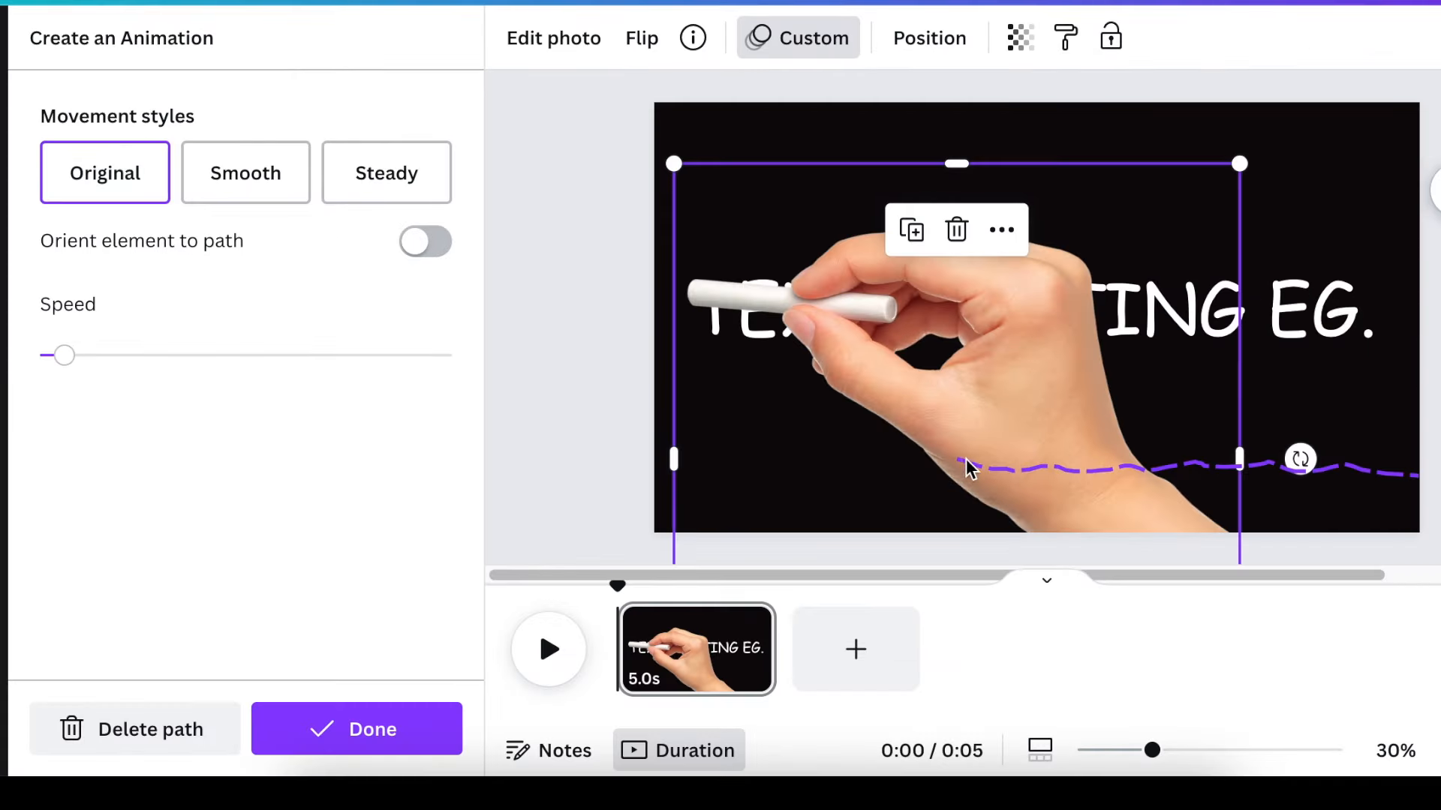
mouse_move(1061, 460)
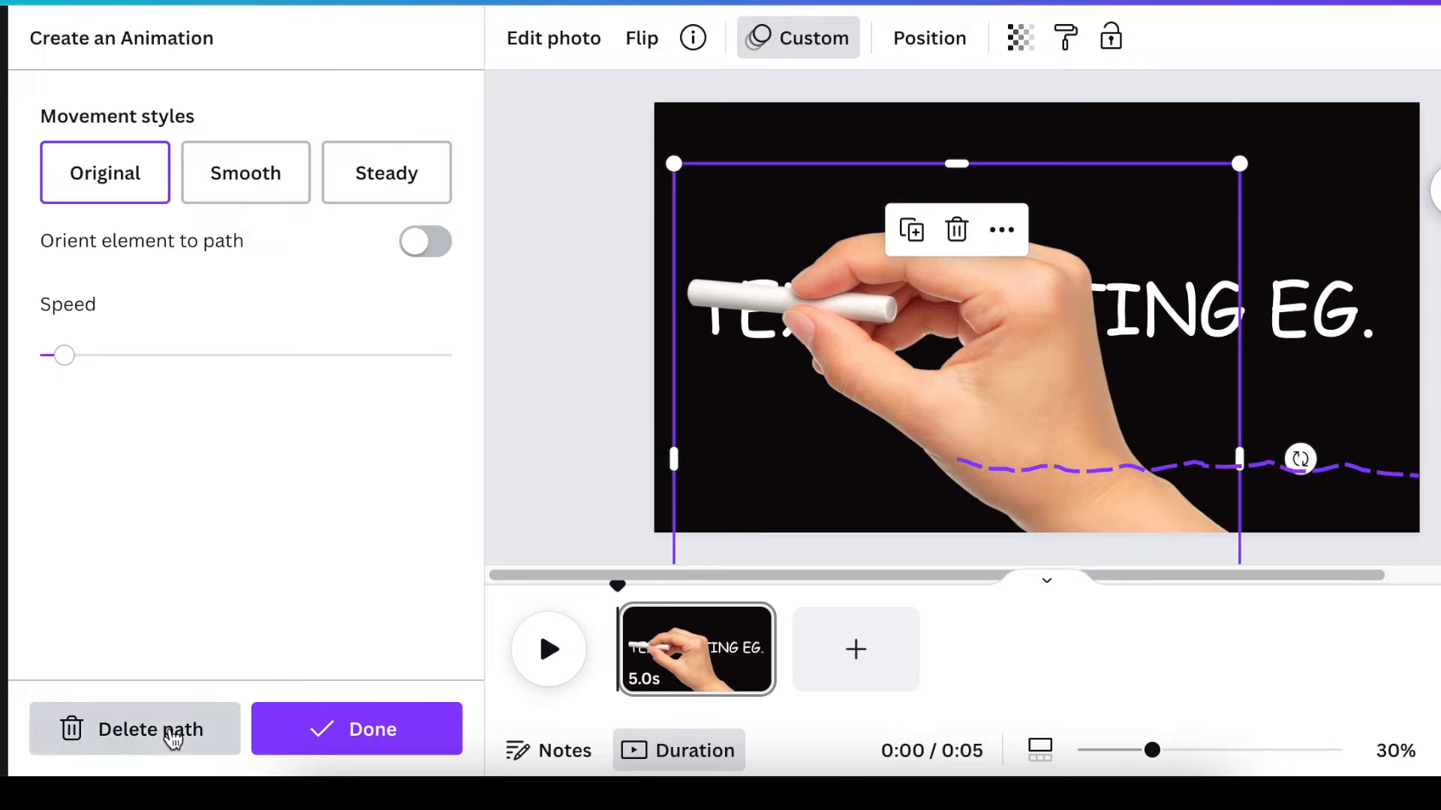
Delete the hand's old motion path and record a new one dragging it across the text
left_click(150, 729)
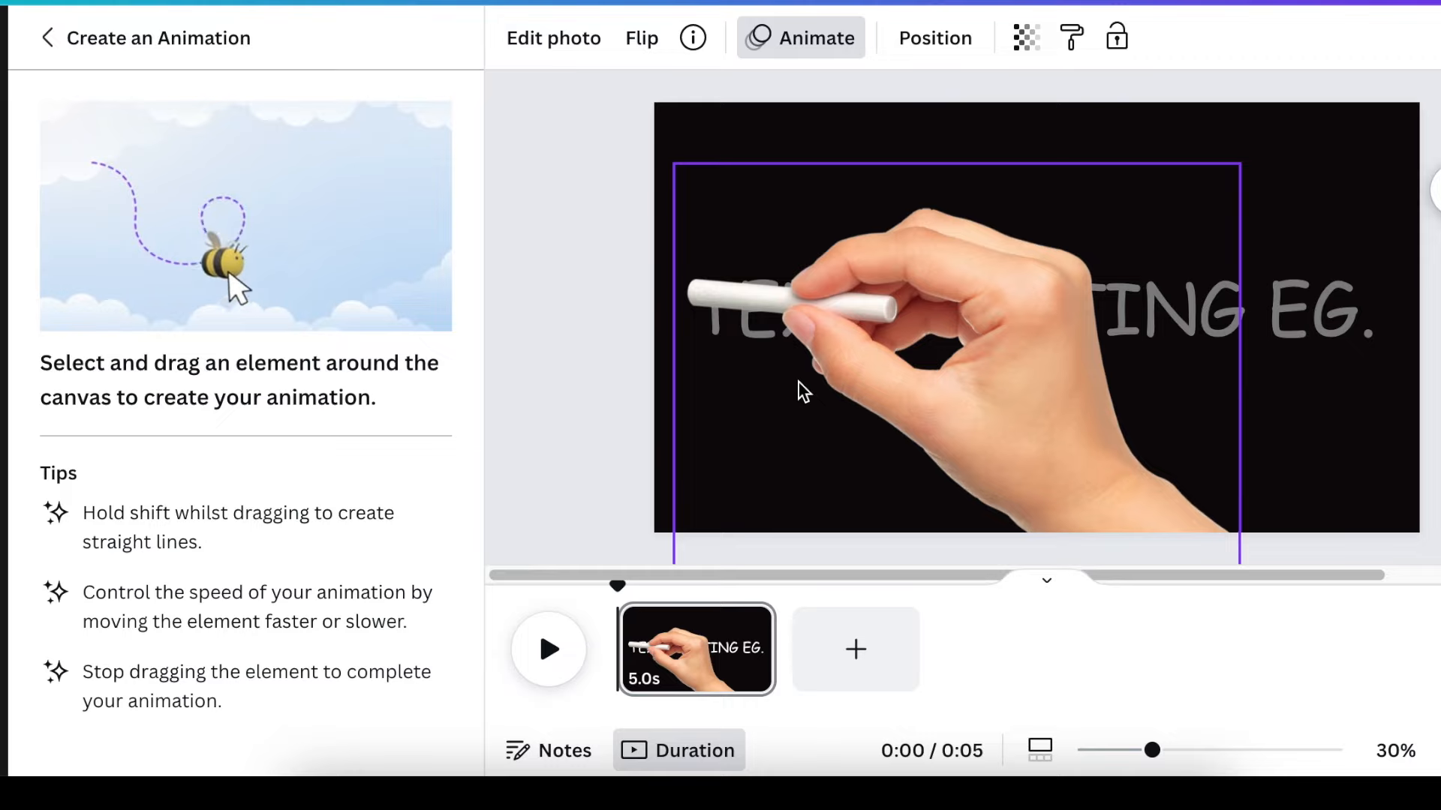
left_click_drag(230, 267, 395, 221)
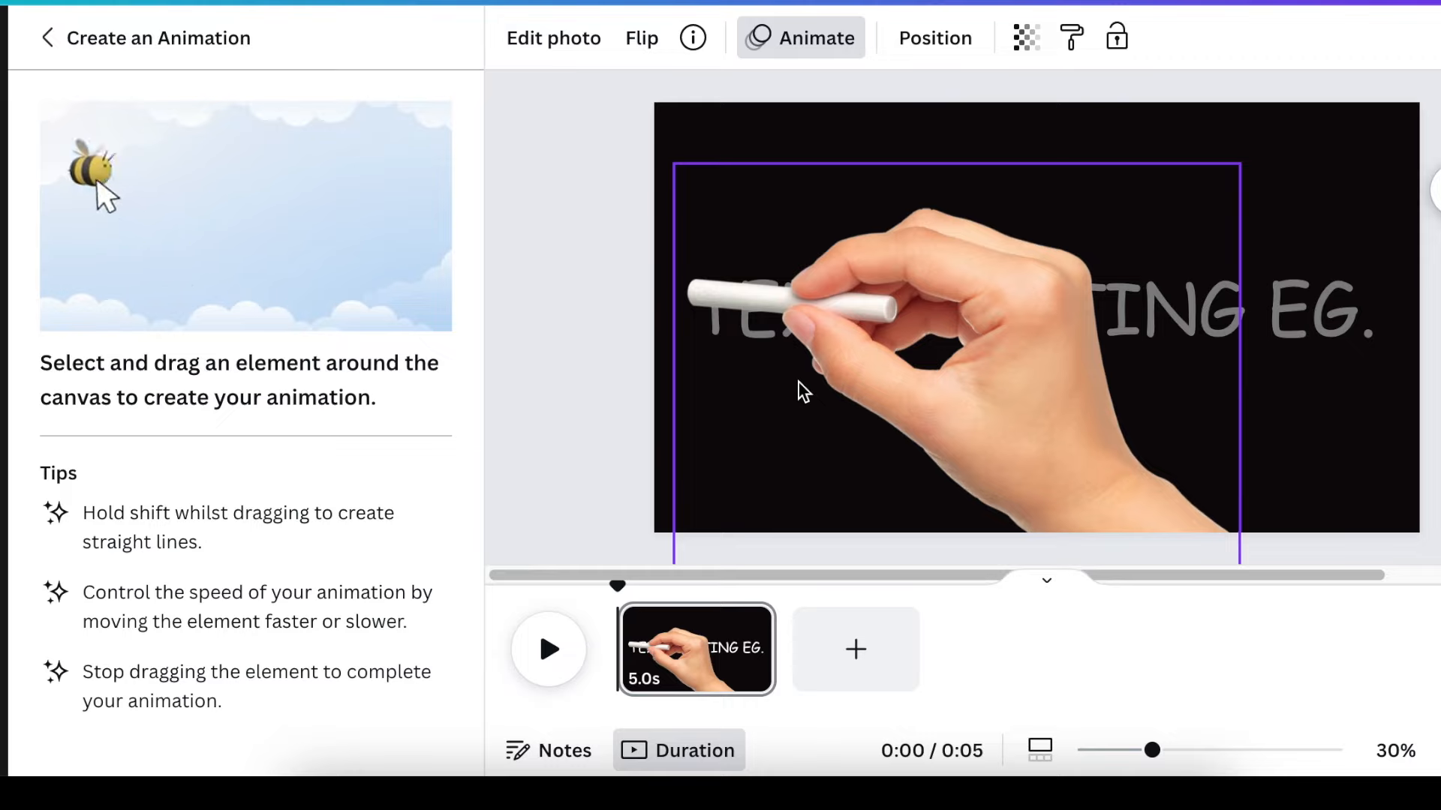
left_click_drag(804, 386, 1135, 415)
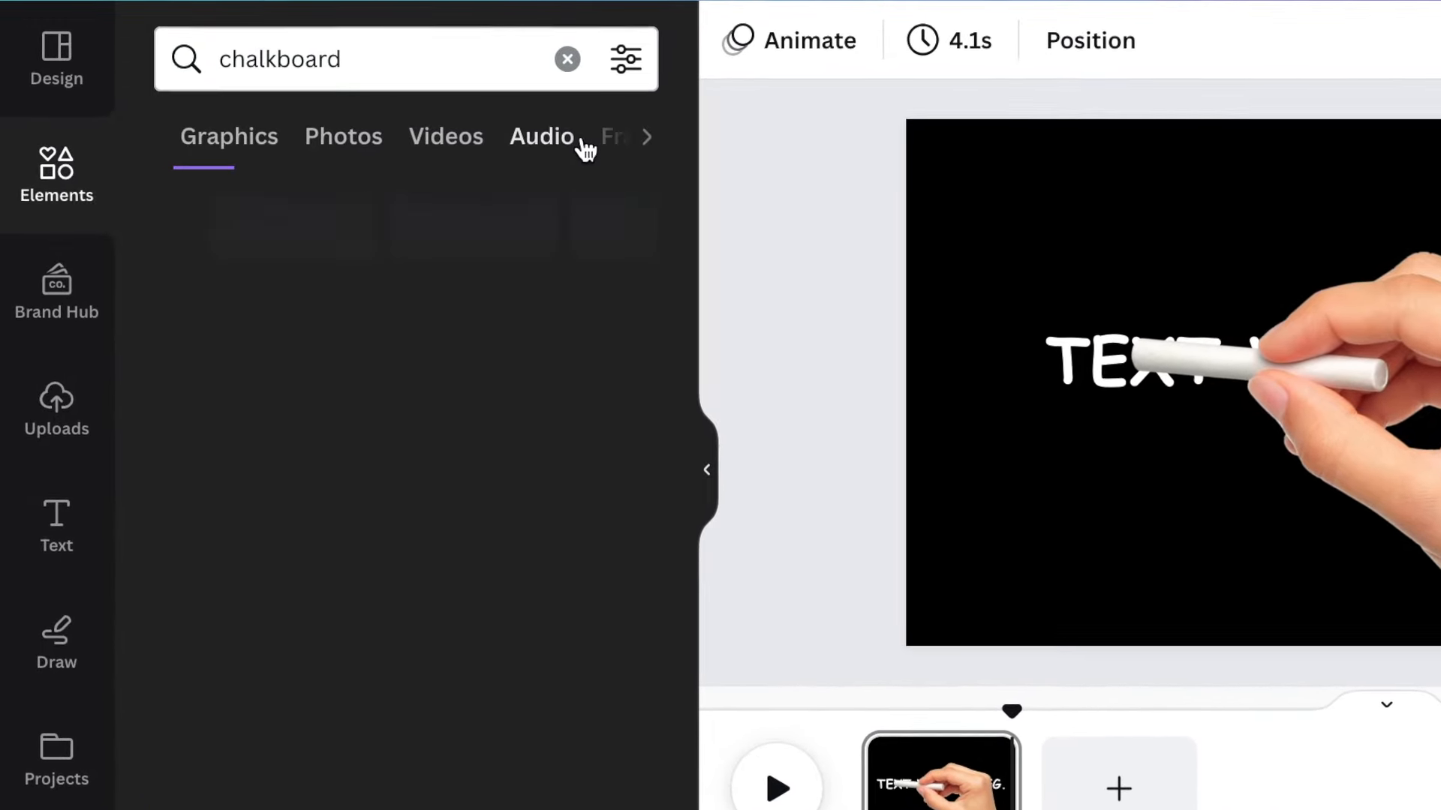
Add a chalkboard sound from the Audio results of the 'chalkboard' search to the timeline
left_click(542, 137)
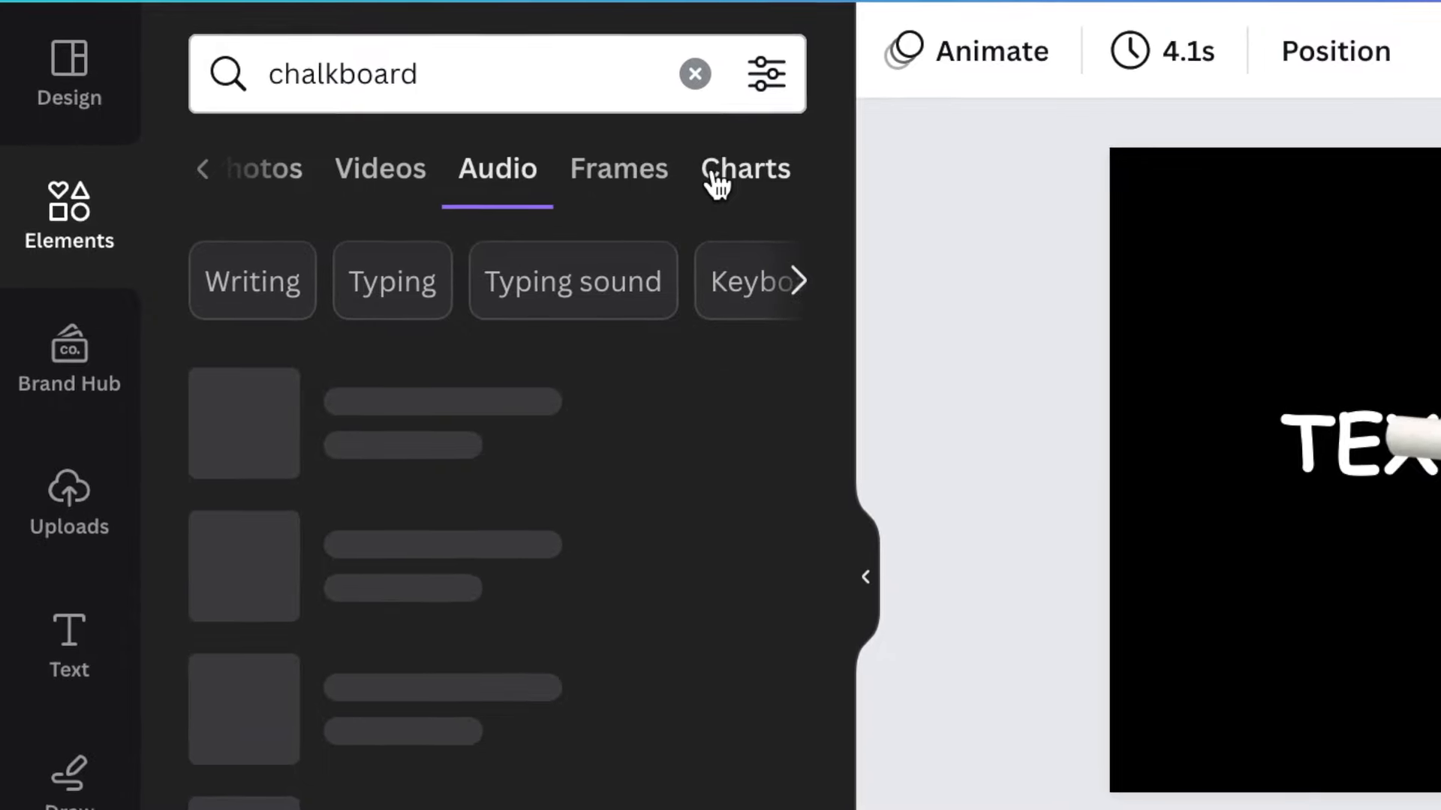
left_click(497, 168)
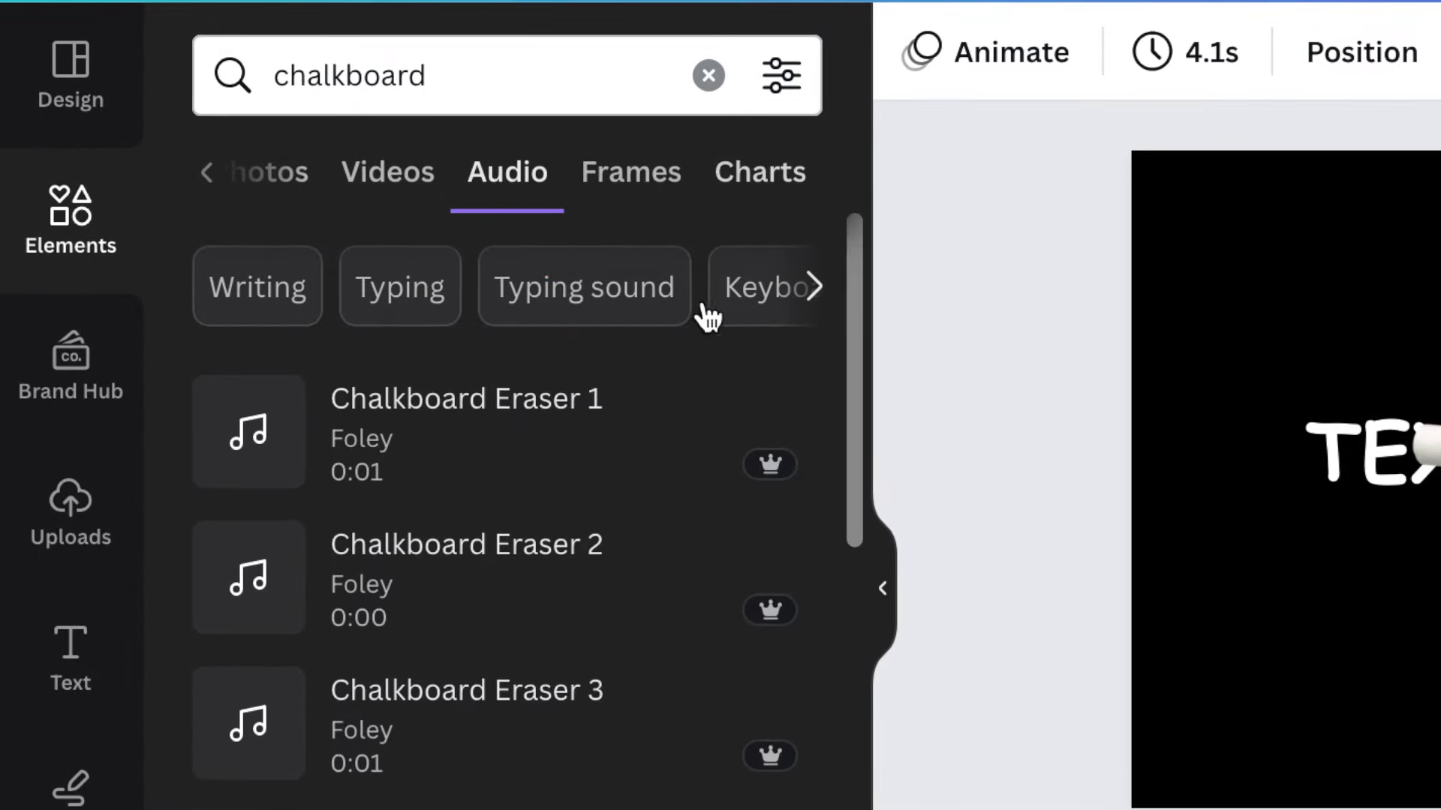
scroll("down", 3)
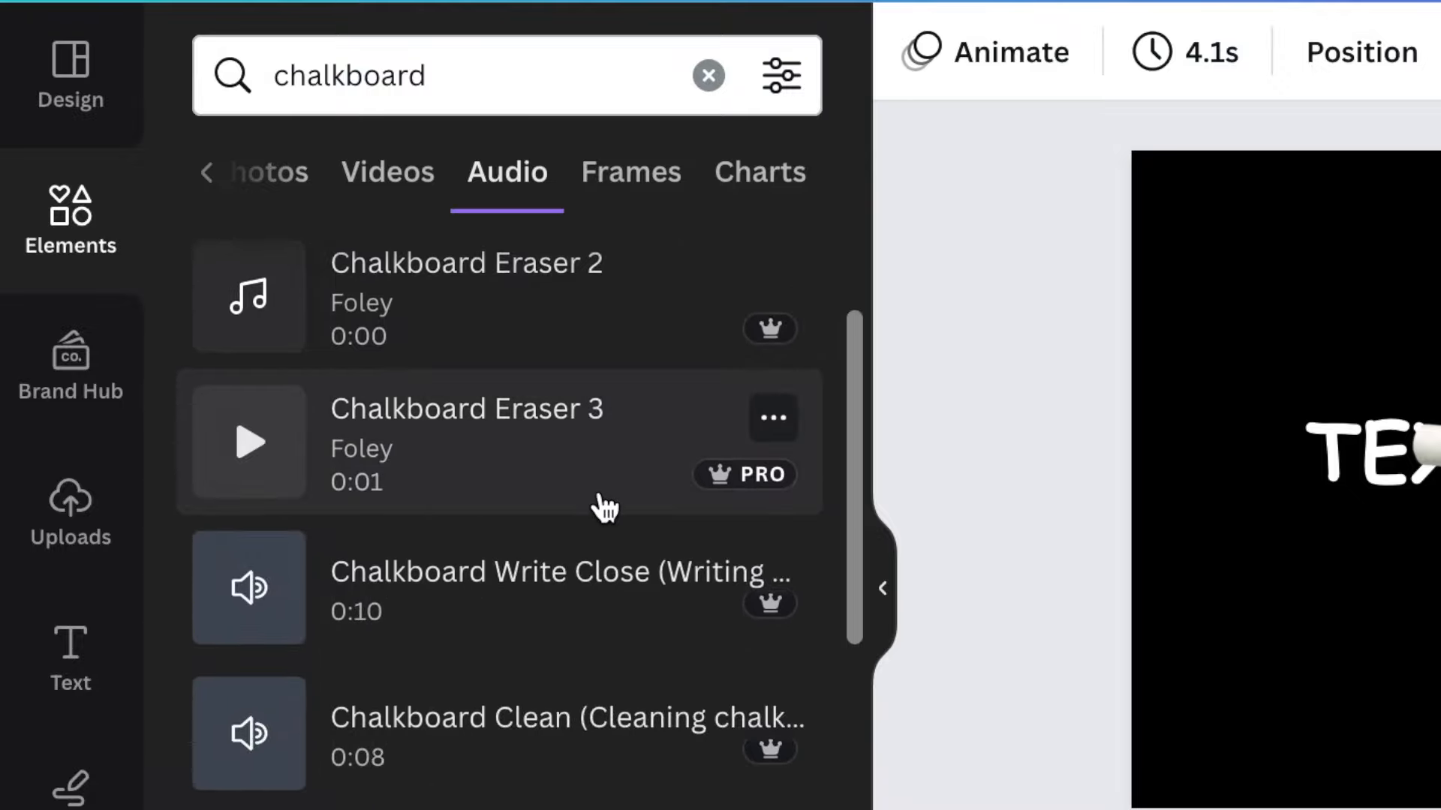
scroll("down", 3)
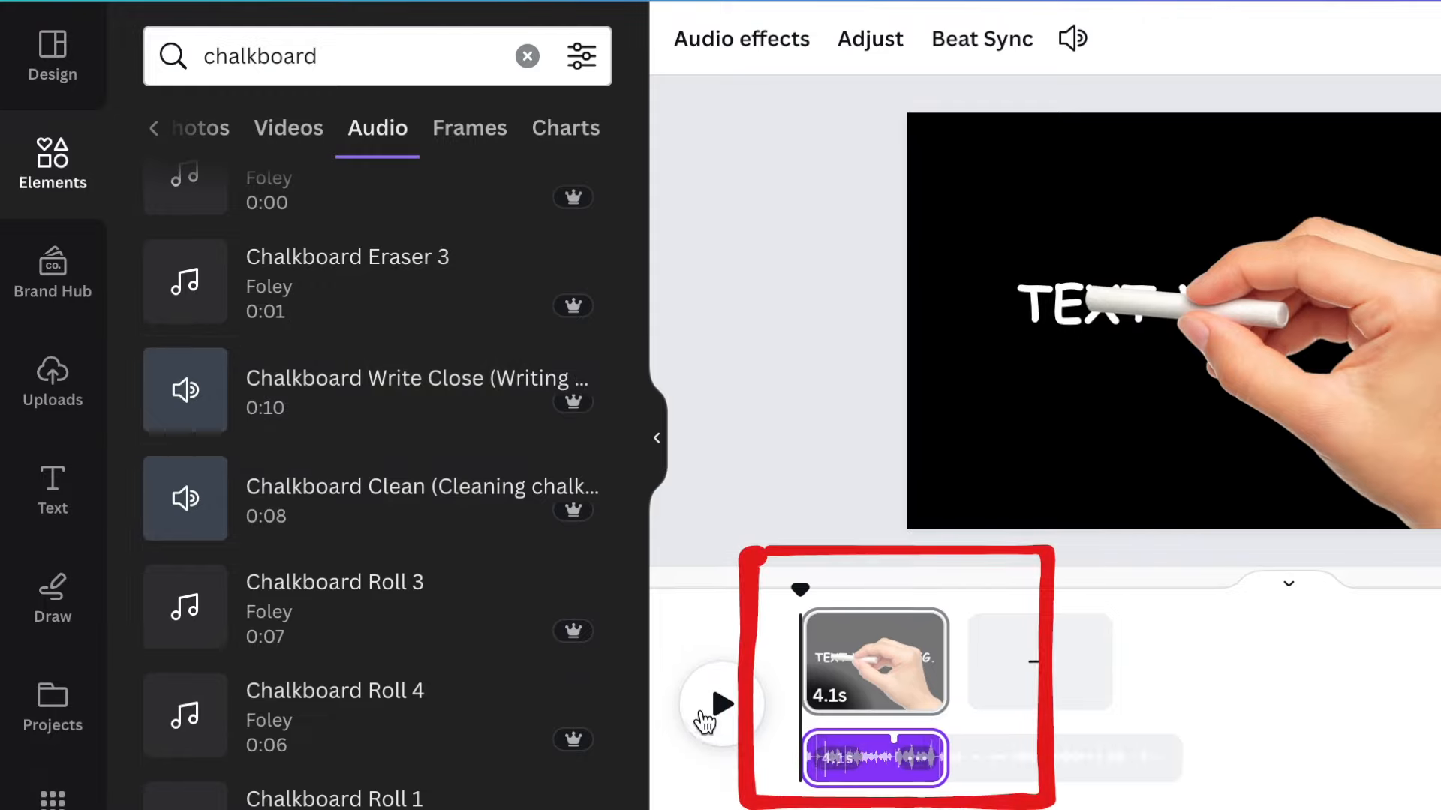
Preview the finished chalk-writing animation full screen and close the preview
left_click(719, 705)
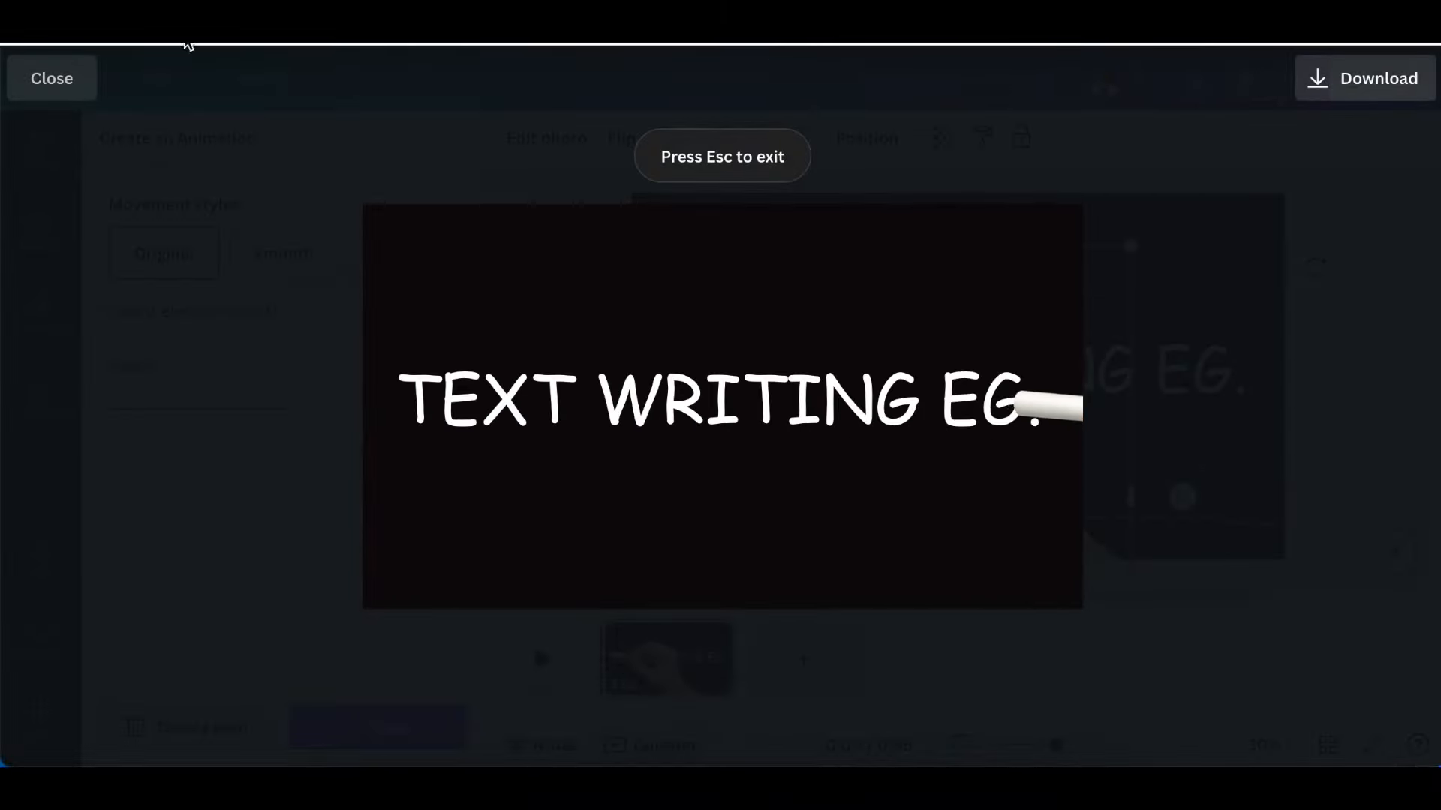
left_click(51, 78)
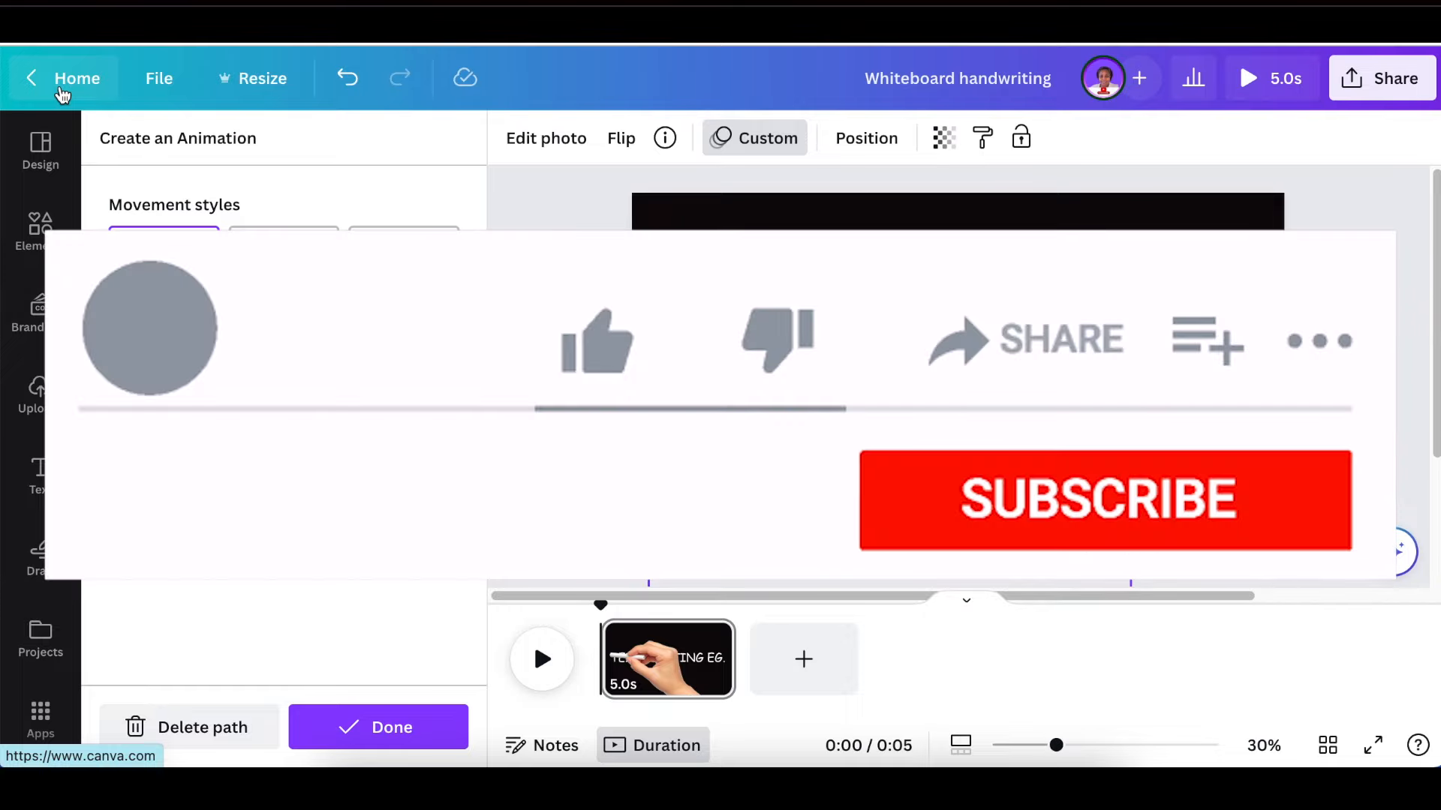